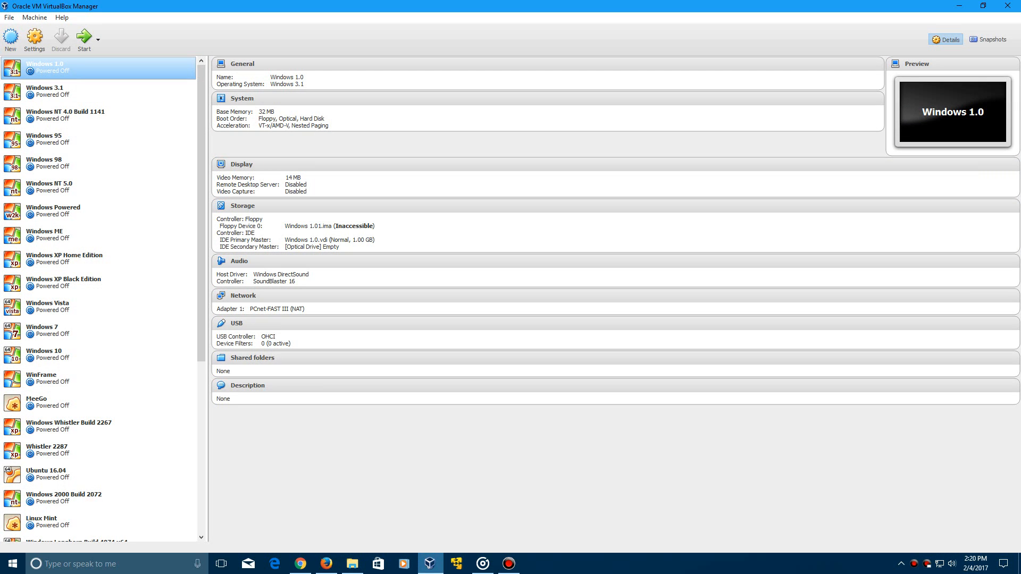
Start a new machine named 'Windows Memphis Build 1351' with version Windows 98.
left_click(10, 39)
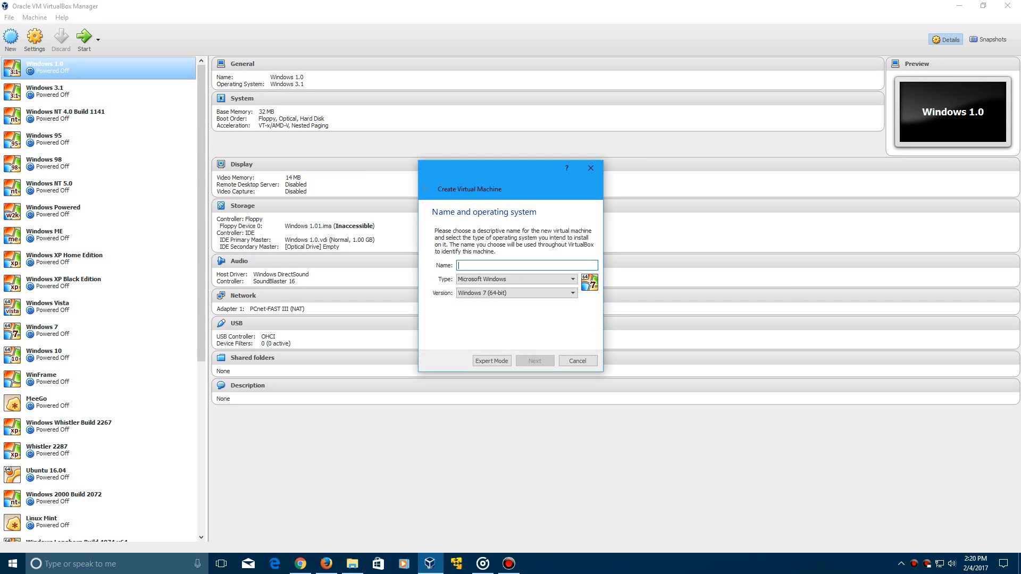
type("Windows")
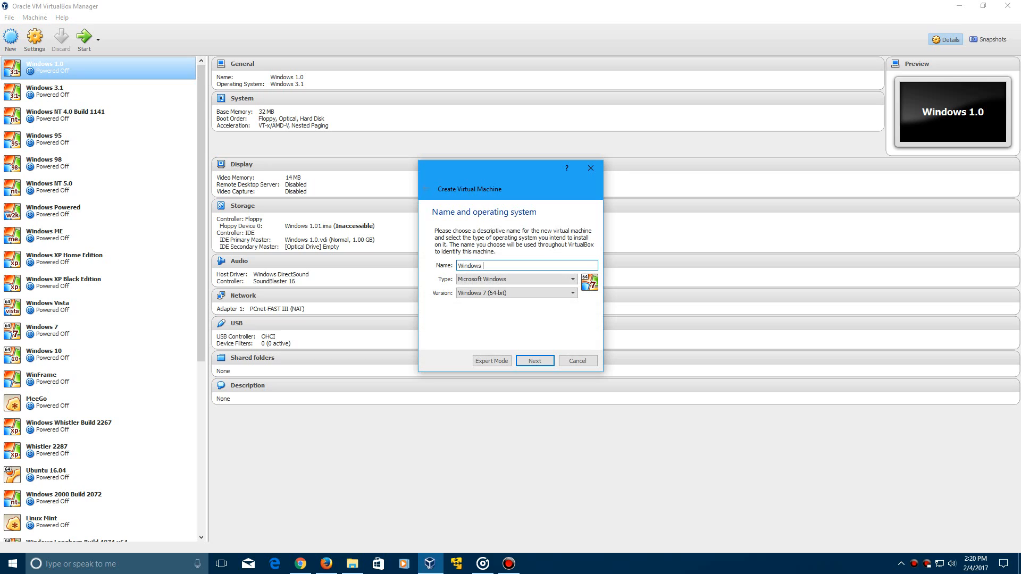
type("Memphis")
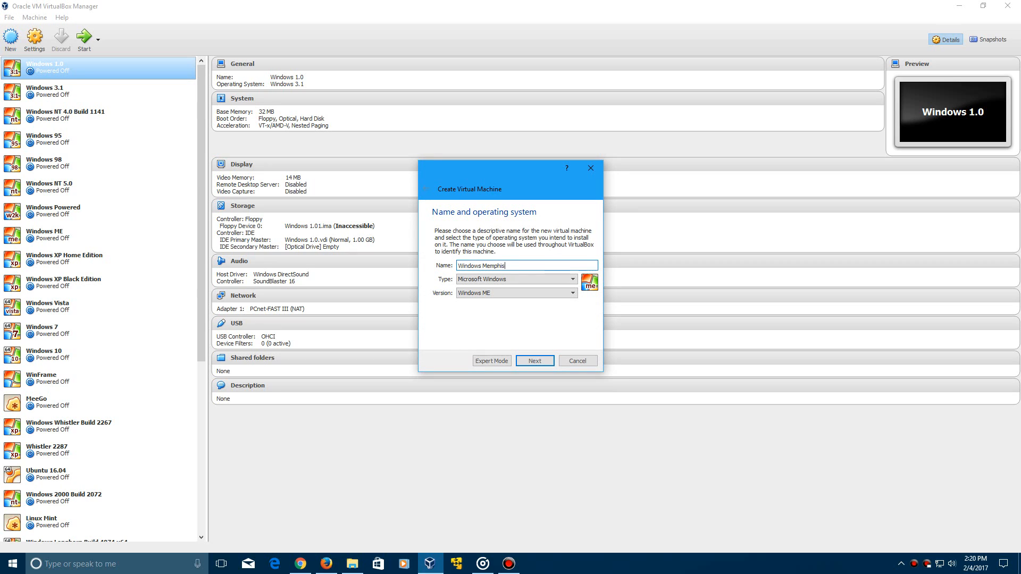
type("Build 13")
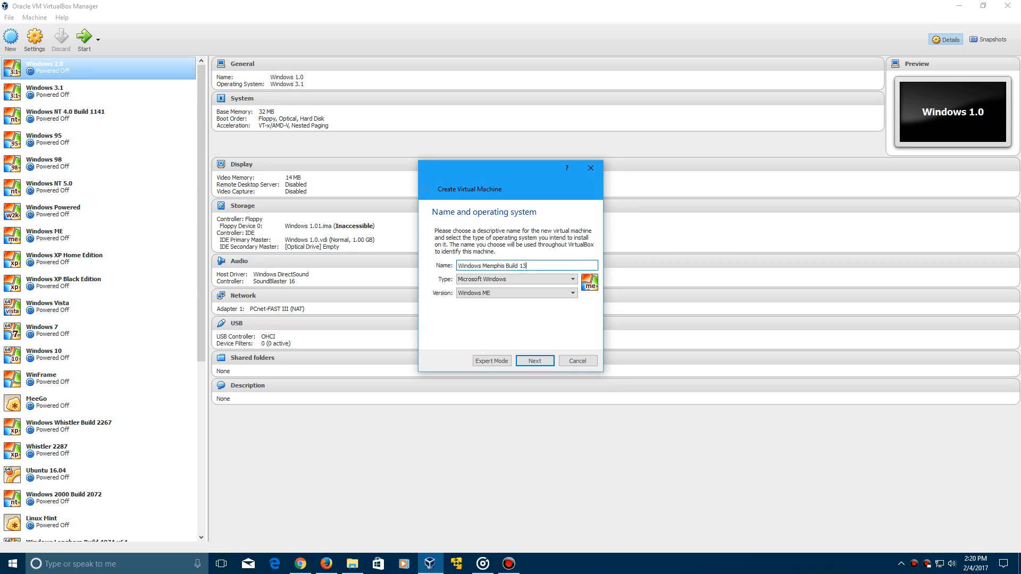
type("51")
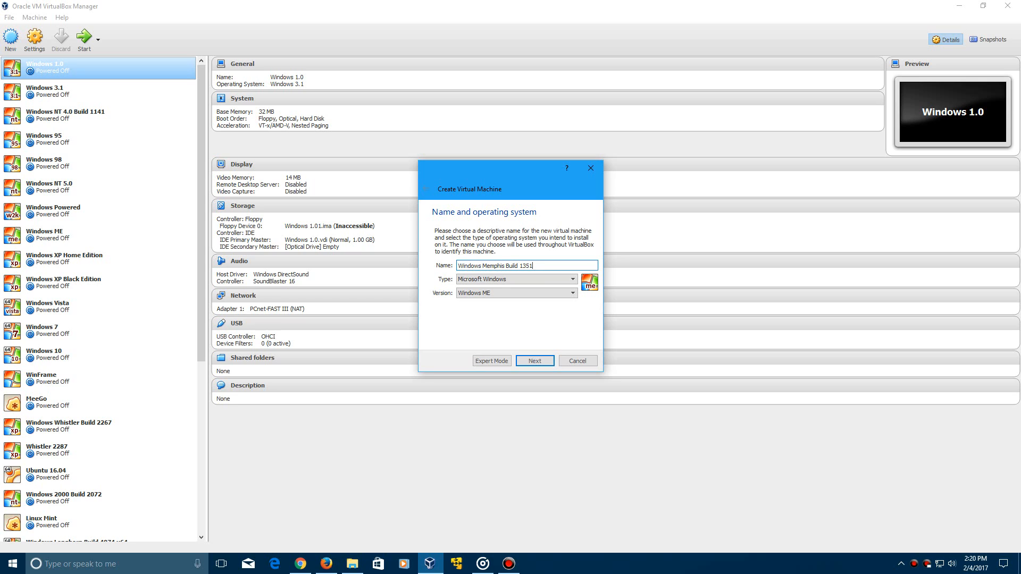
left_click(514, 293)
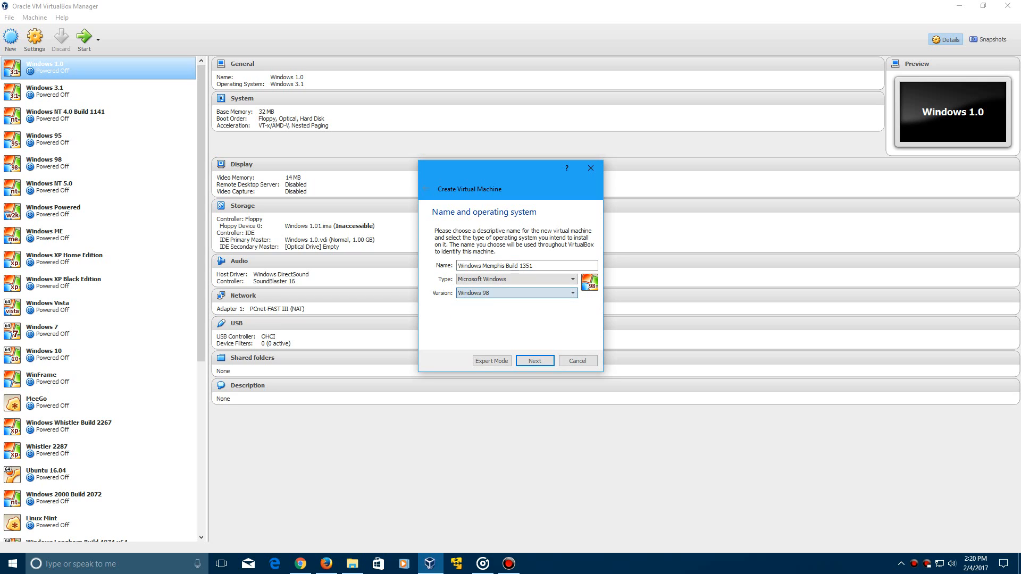
Keep 64 MB of memory and create a new 2 GB virtual hard disk.
left_click(534, 360)
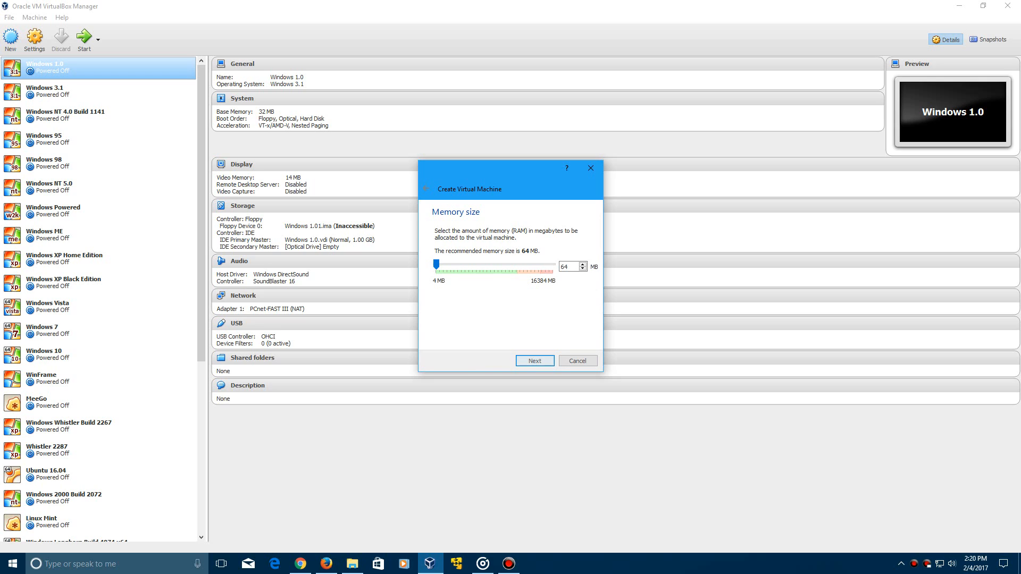
left_click(533, 360)
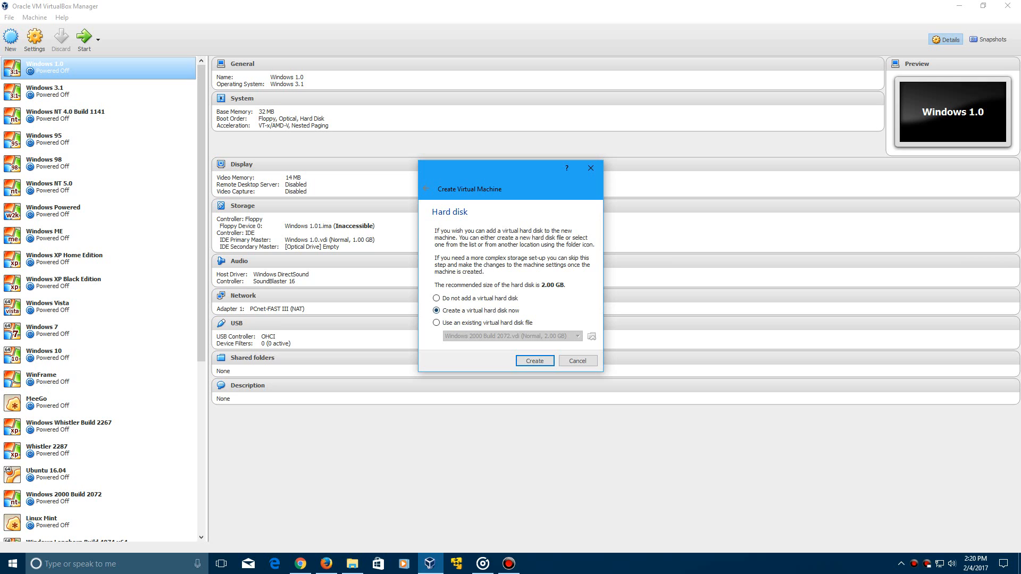
left_click(534, 360)
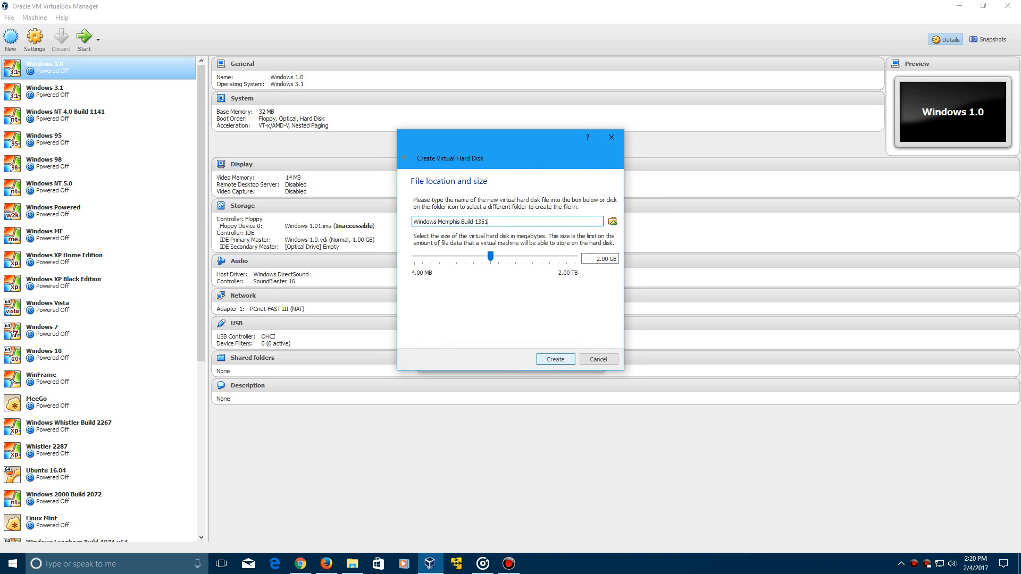
left_click(555, 359)
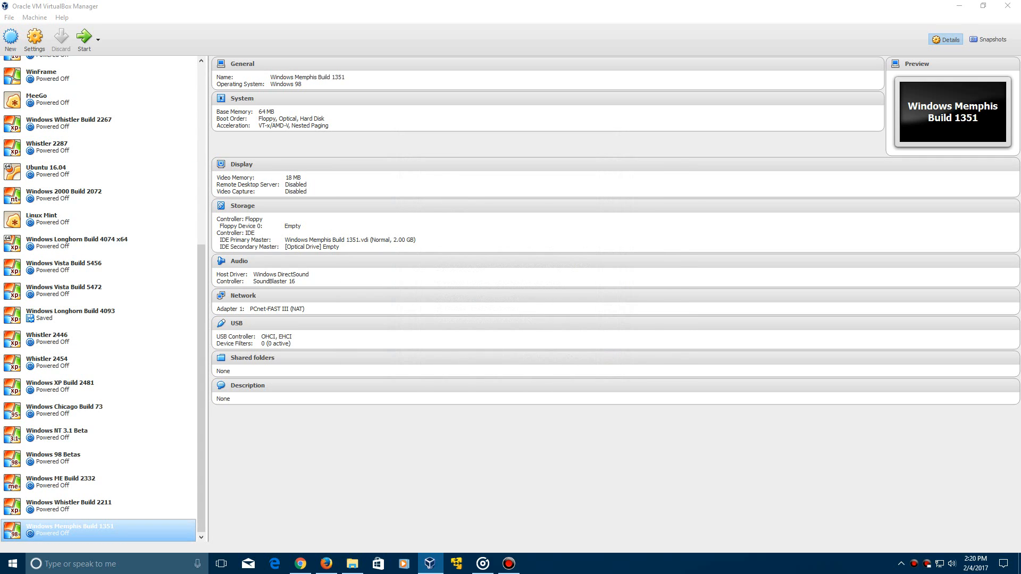
Attach 'Disk 1 - Setup - 1.44mb.img' to the floppy, review acceleration, save, and boot.
left_click(34, 39)
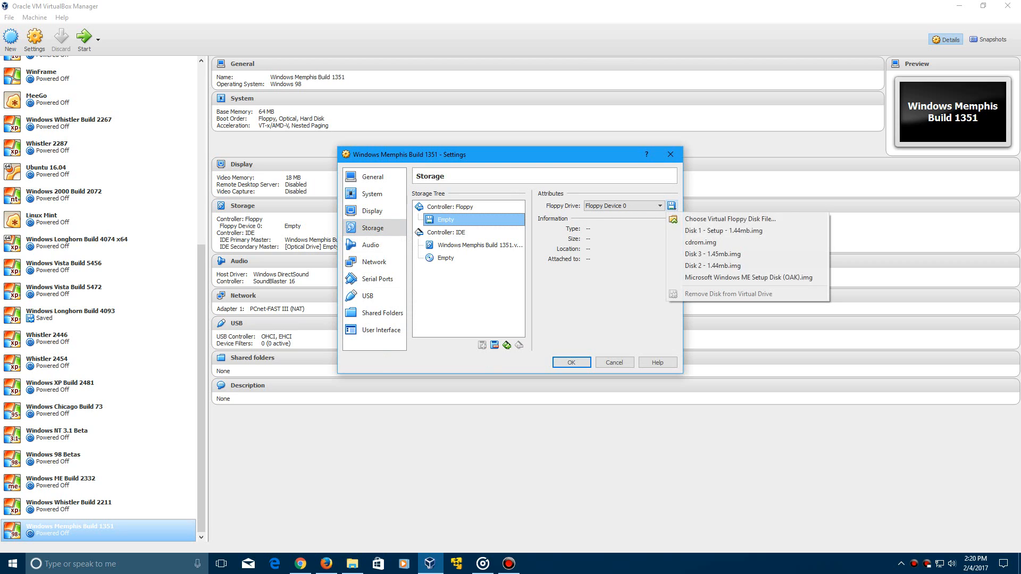
left_click(722, 229)
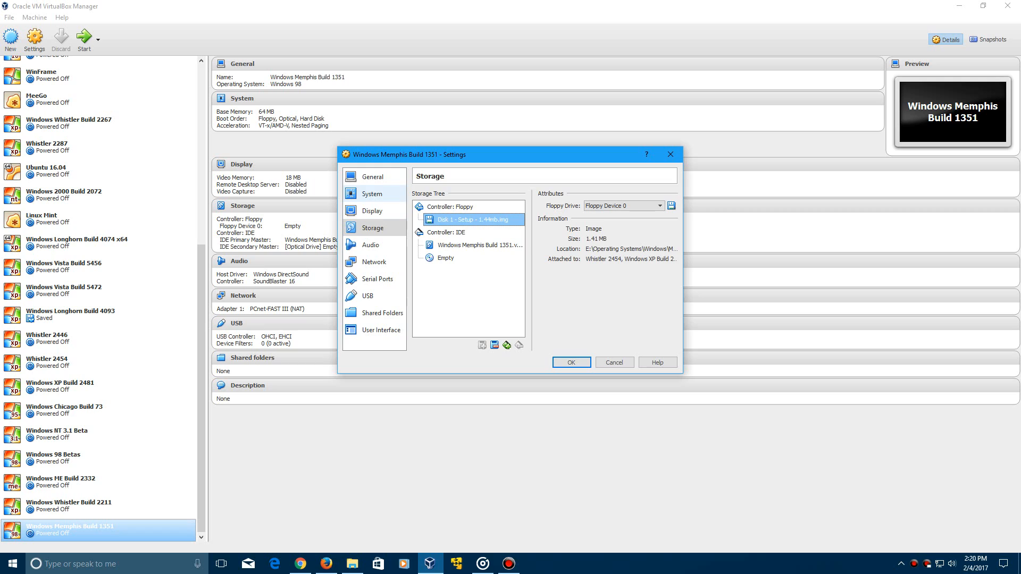
left_click(371, 193)
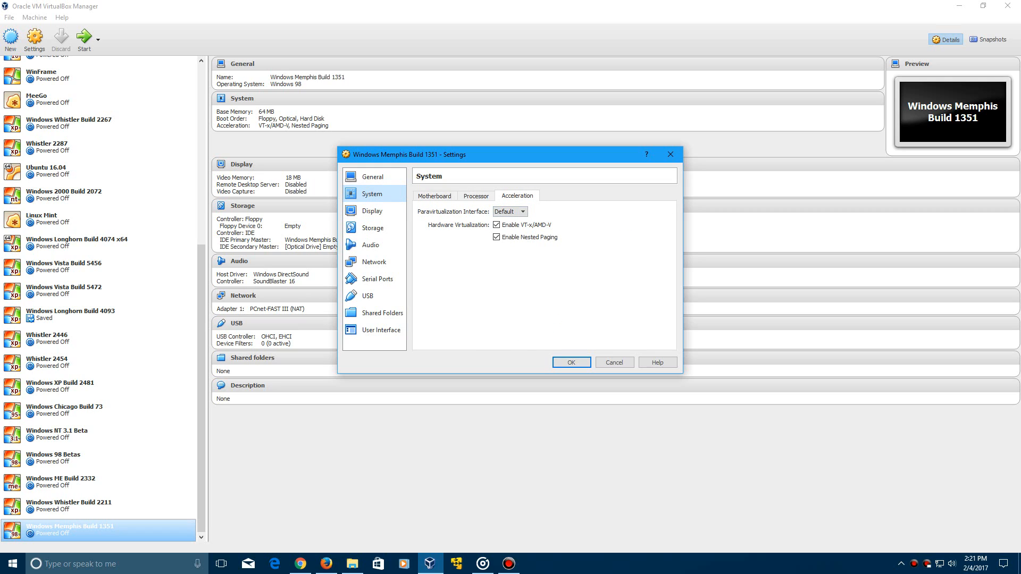
left_click(496, 225)
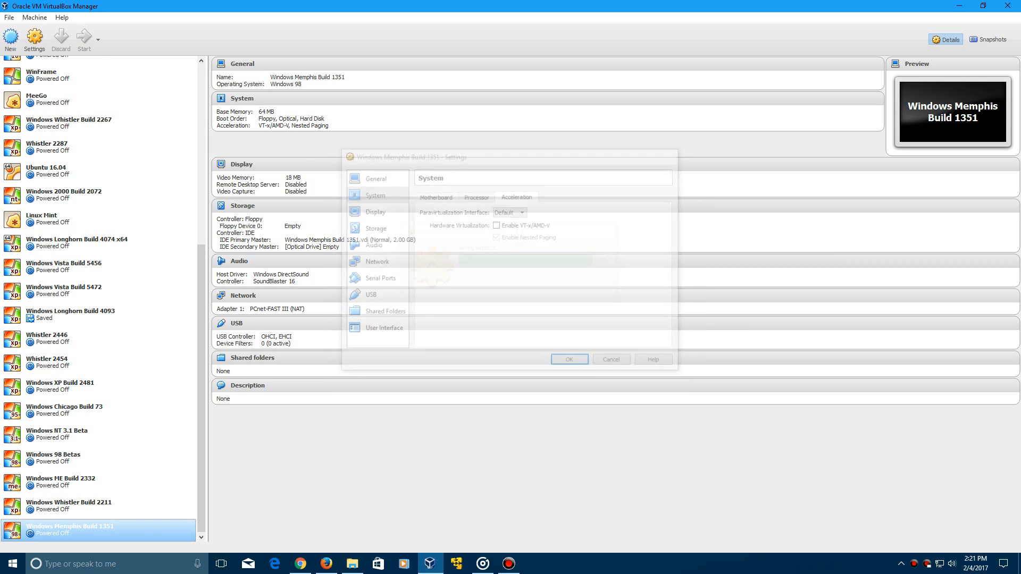
left_click(568, 359)
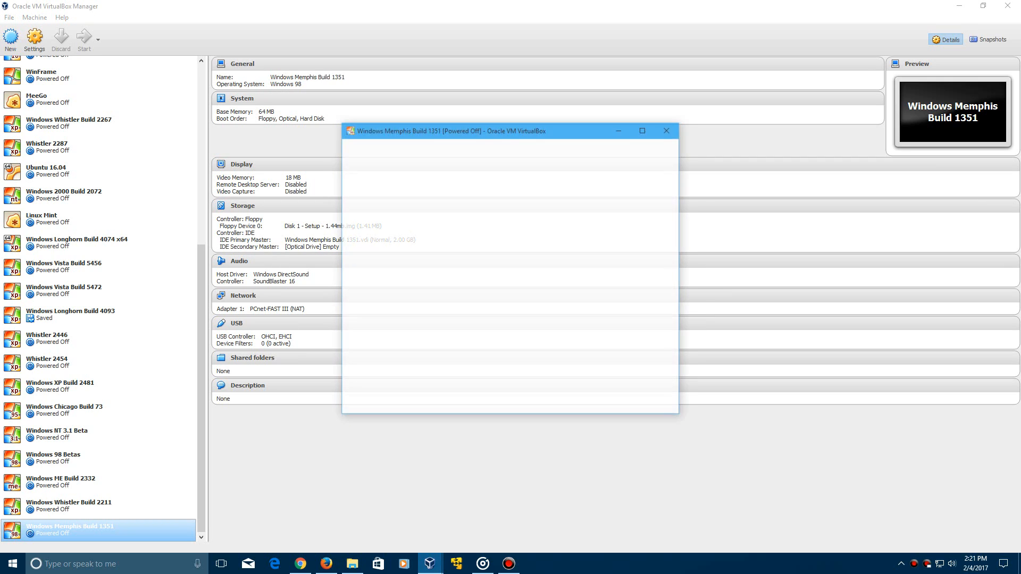
Change the MS-DOS setup date to 12/13/96 and accept the corrected settings.
left_click(80, 39)
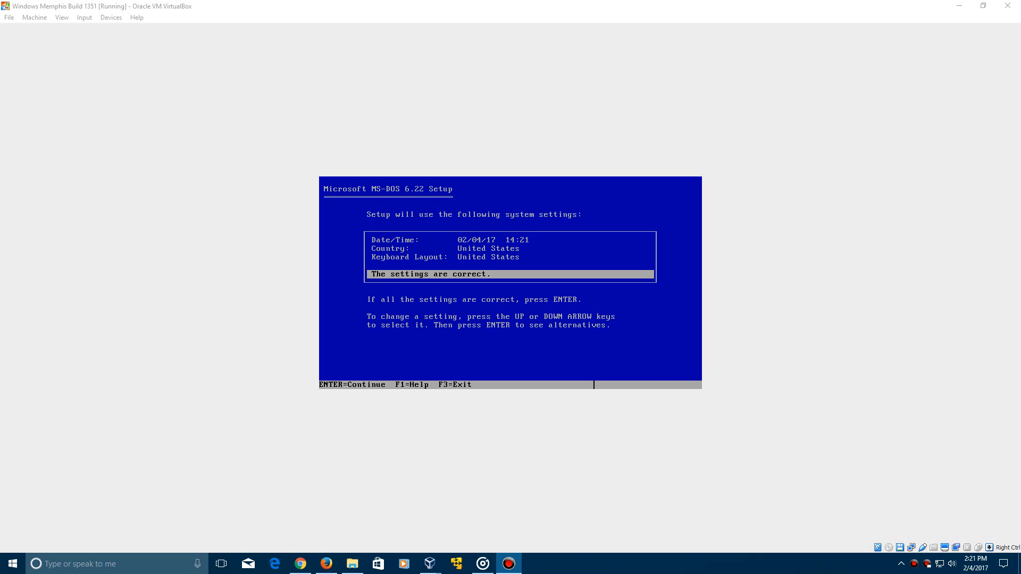
key("up")
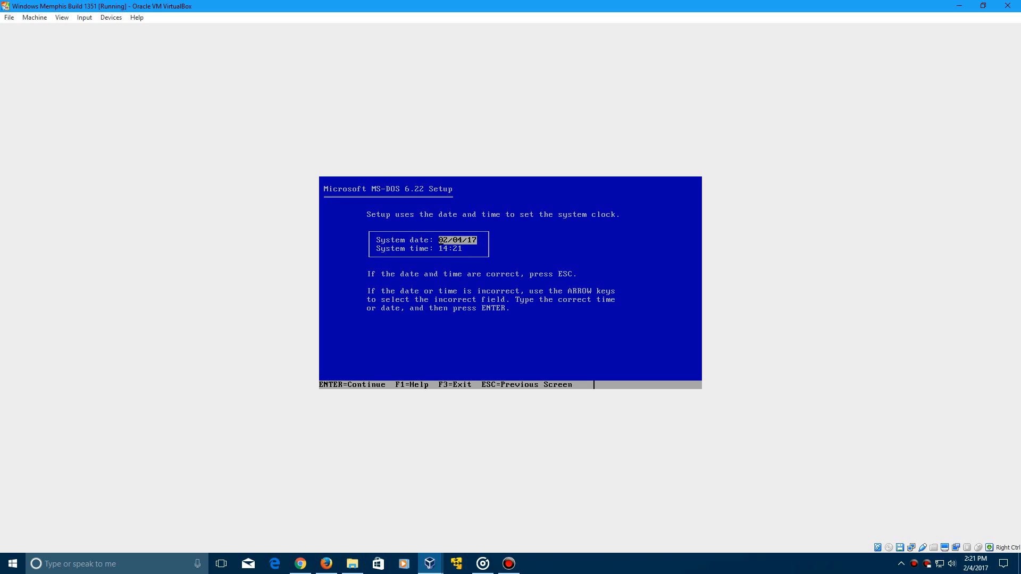
type("1")
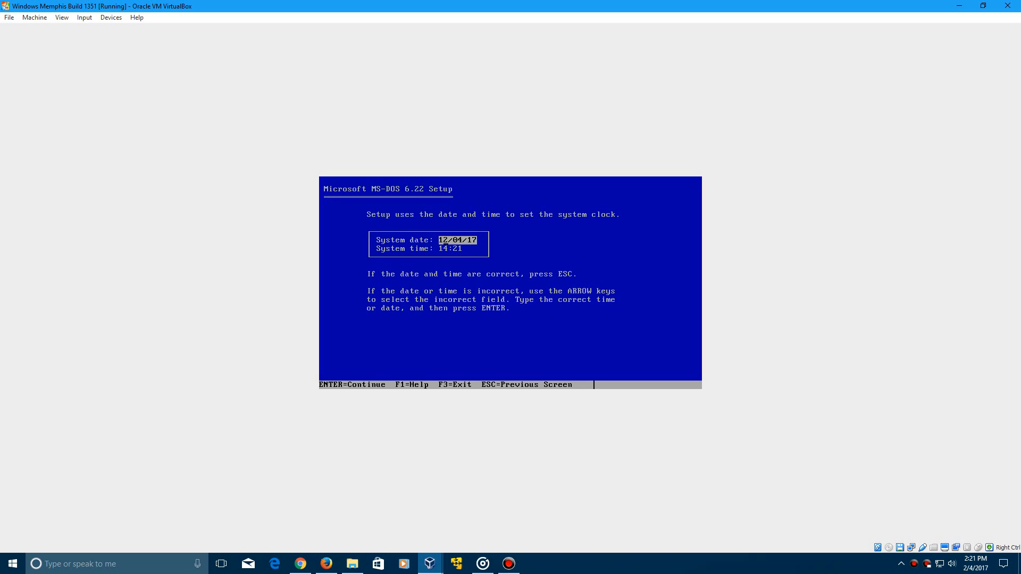
type("13")
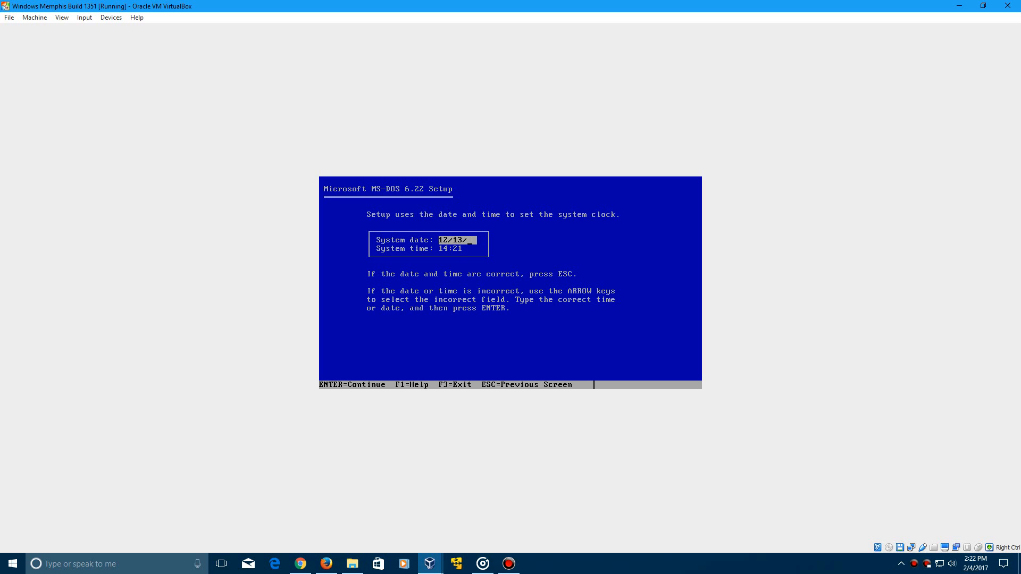
type("96")
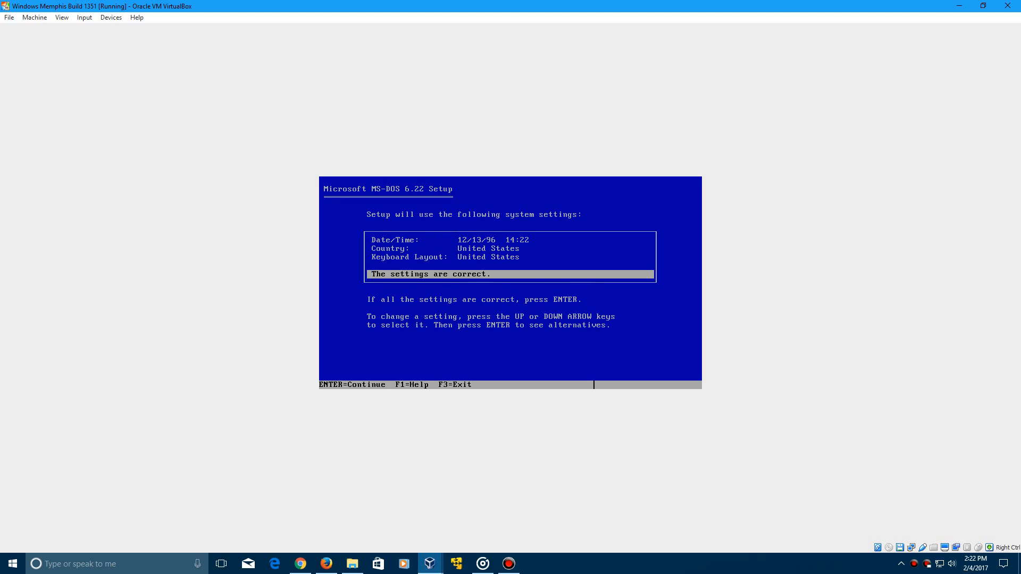
key("Return")
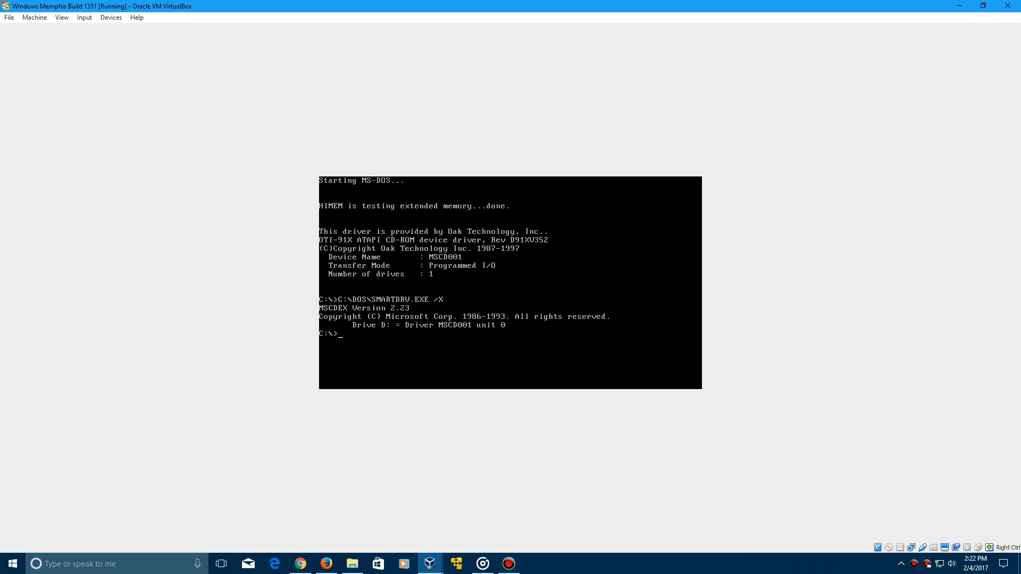
Check the date, switch to D:, and insert the 1351 ISO from Beta 0 (Alpha).
type("date")
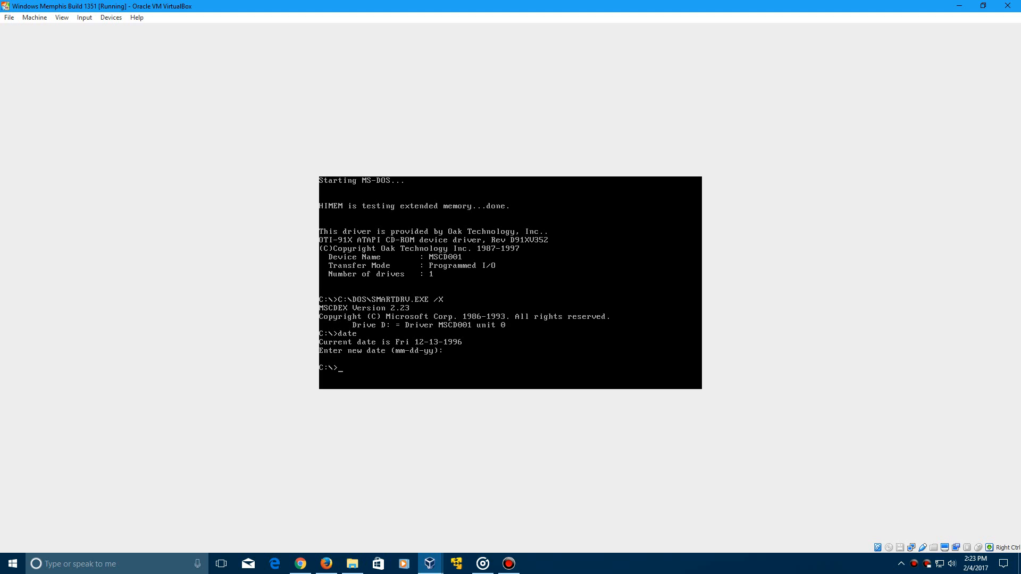
type("D:")
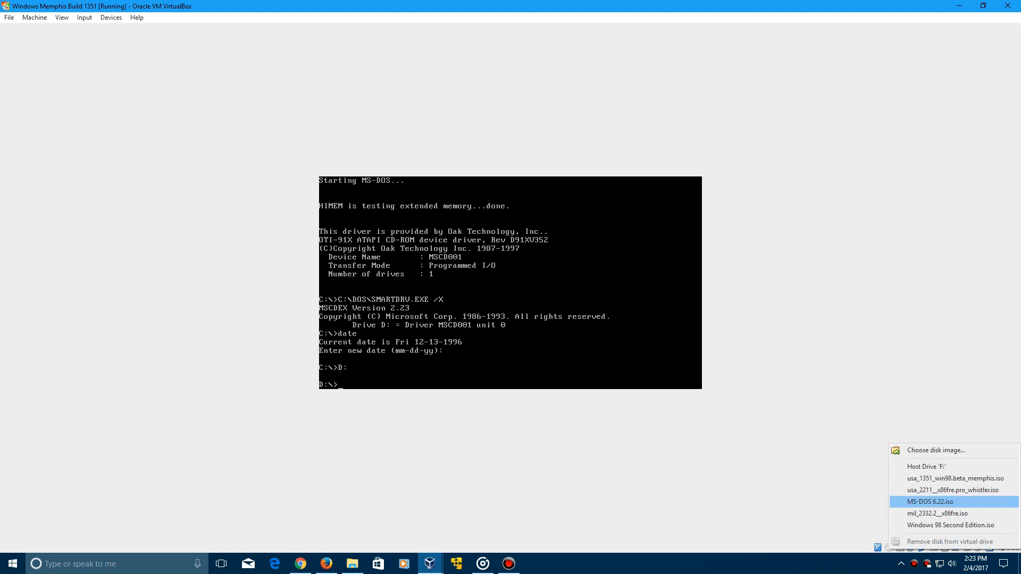
left_click(936, 450)
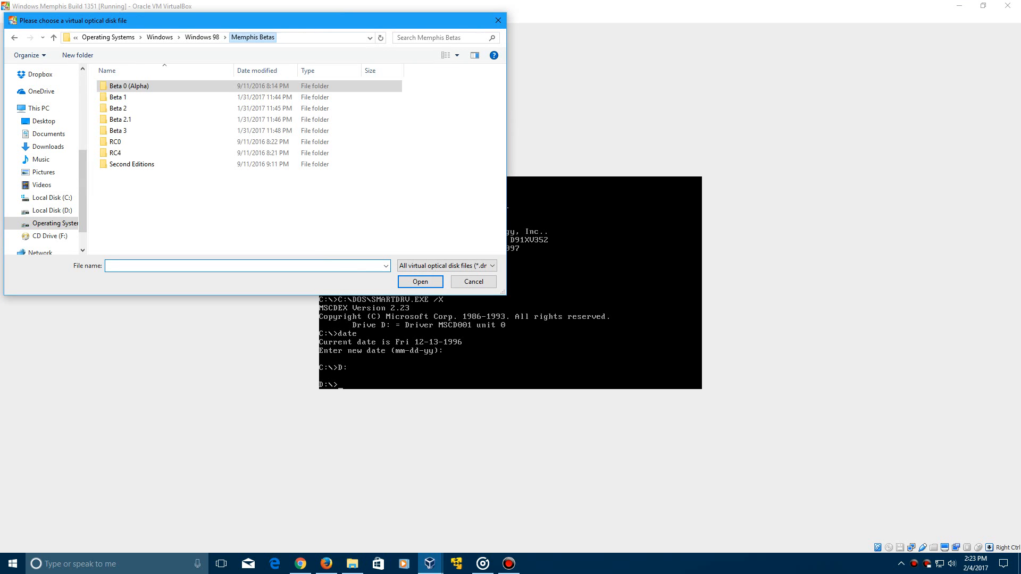
double_click(127, 85)
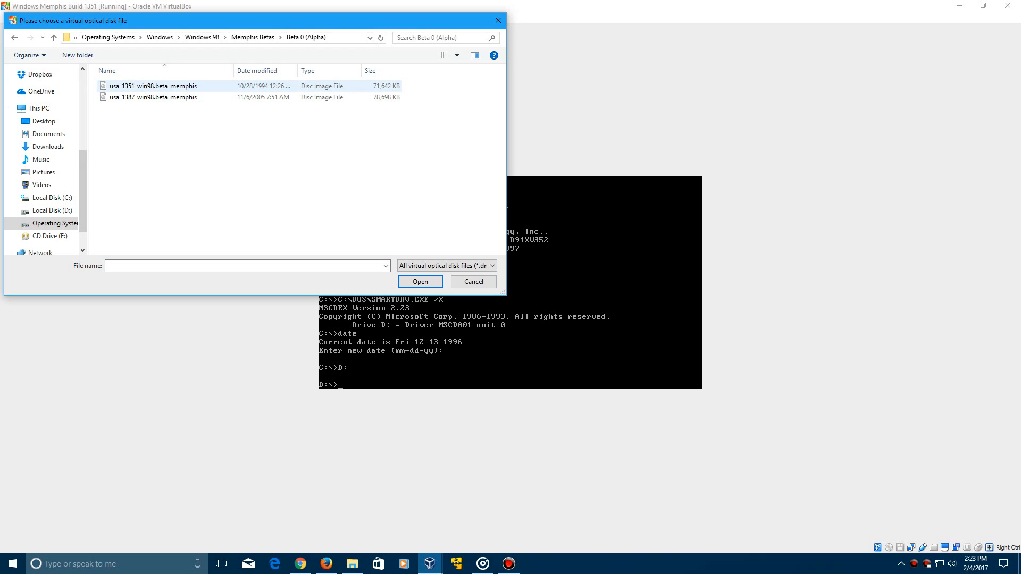
mouse_move(154, 85)
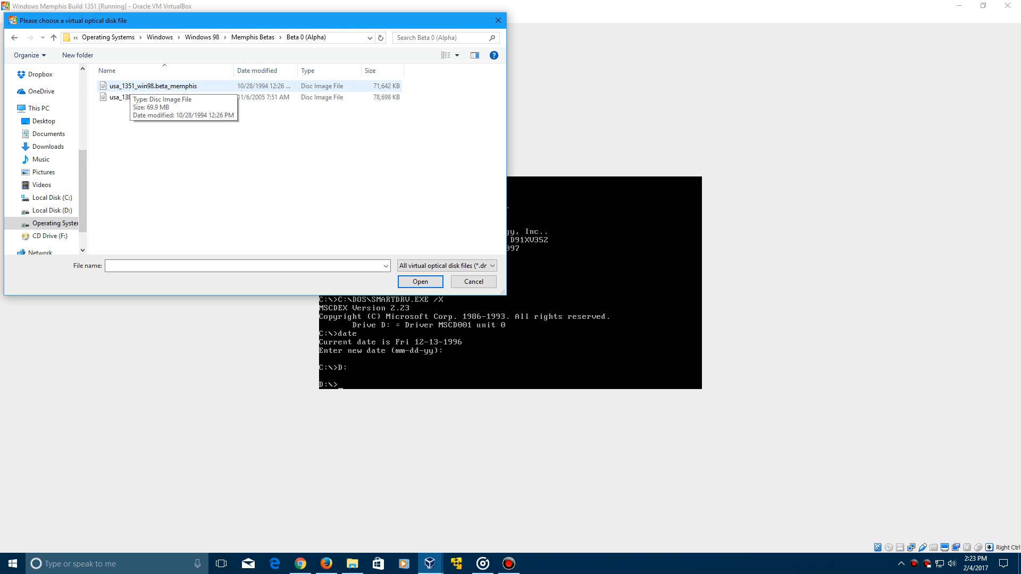
left_click(153, 85)
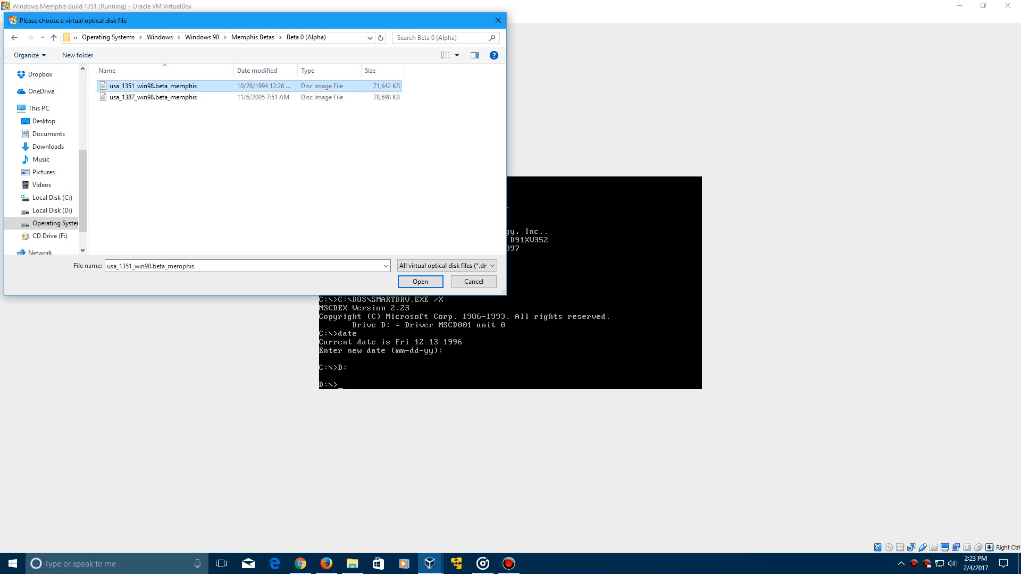
left_click(420, 281)
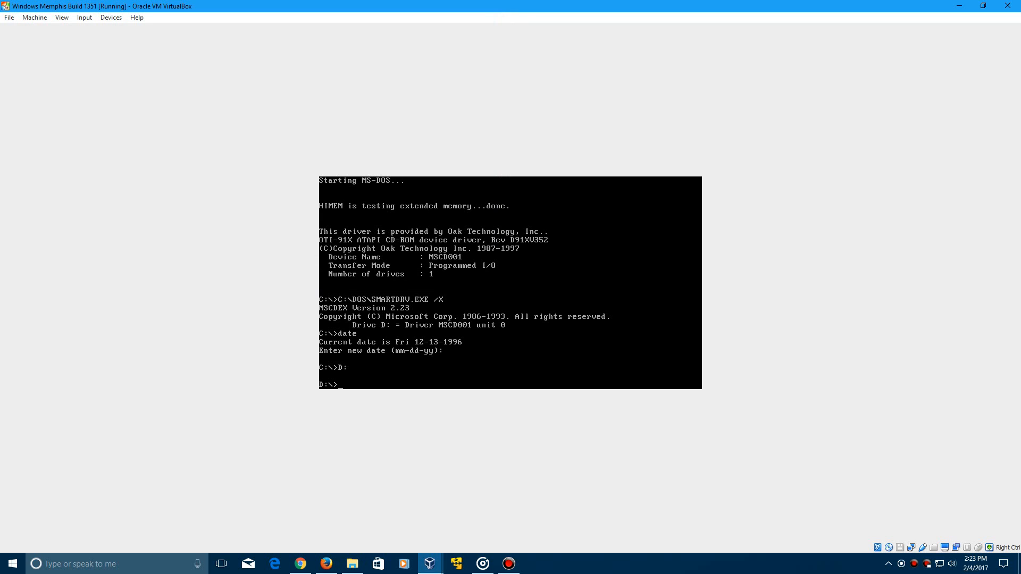
List the CD, change into the WIN9X folder, and run setup.
type("dir")
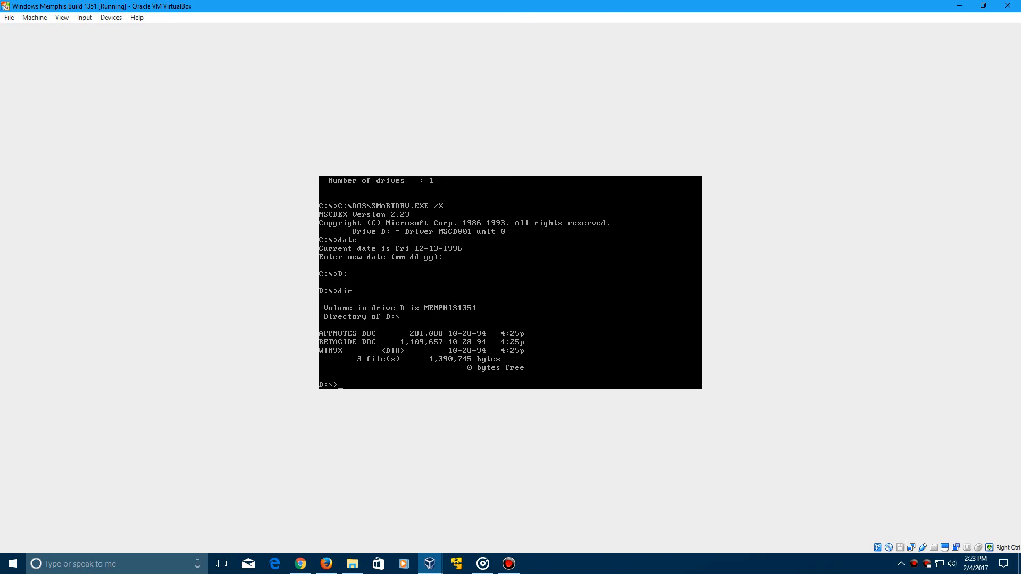
type("cd")
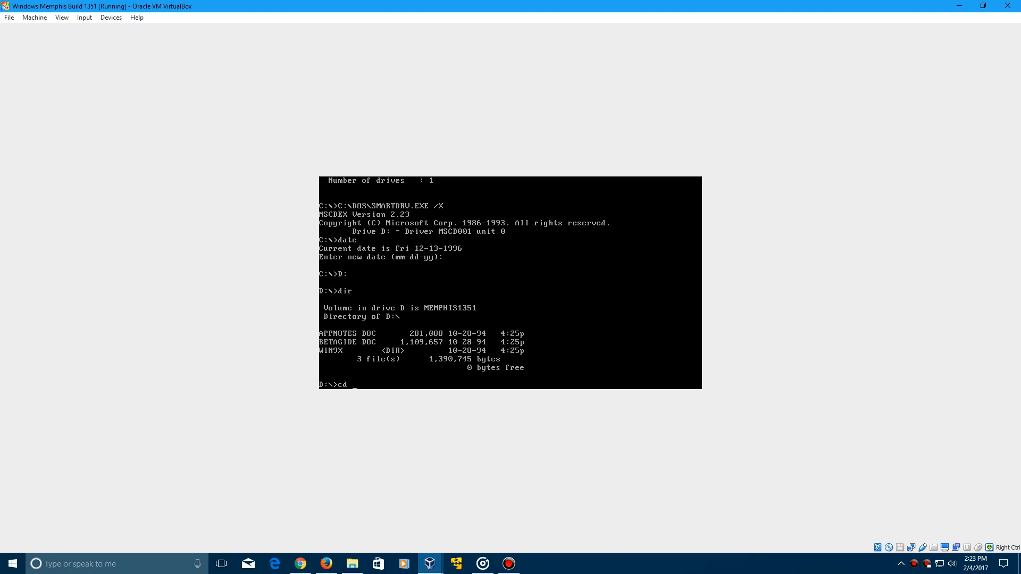
type("win9")
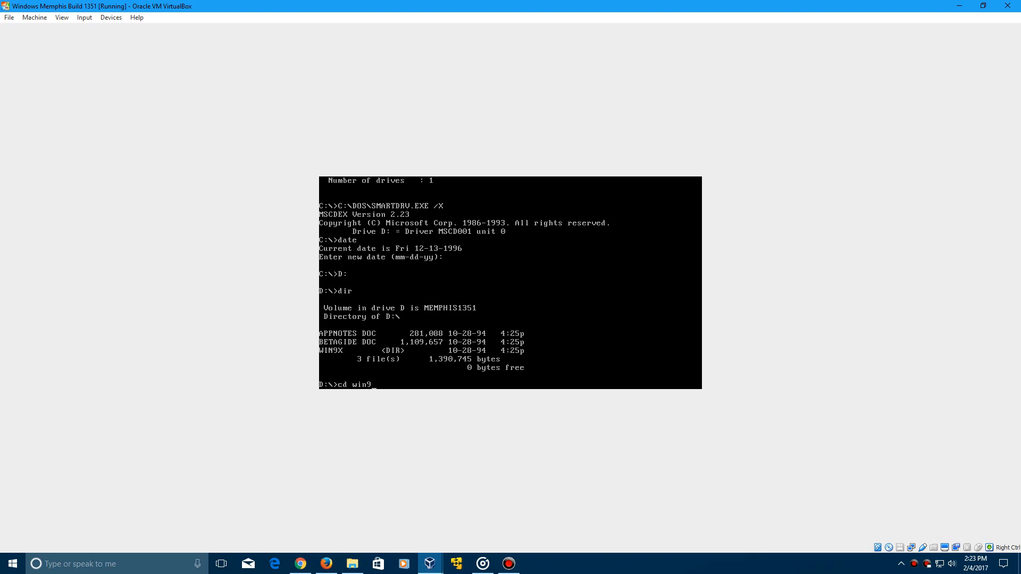
key("Return")
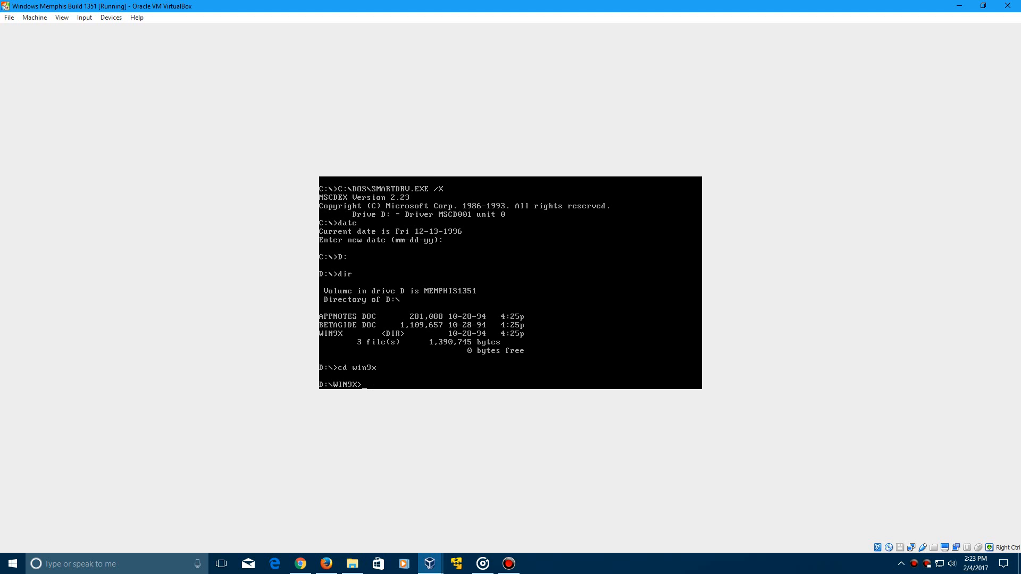
type("d")
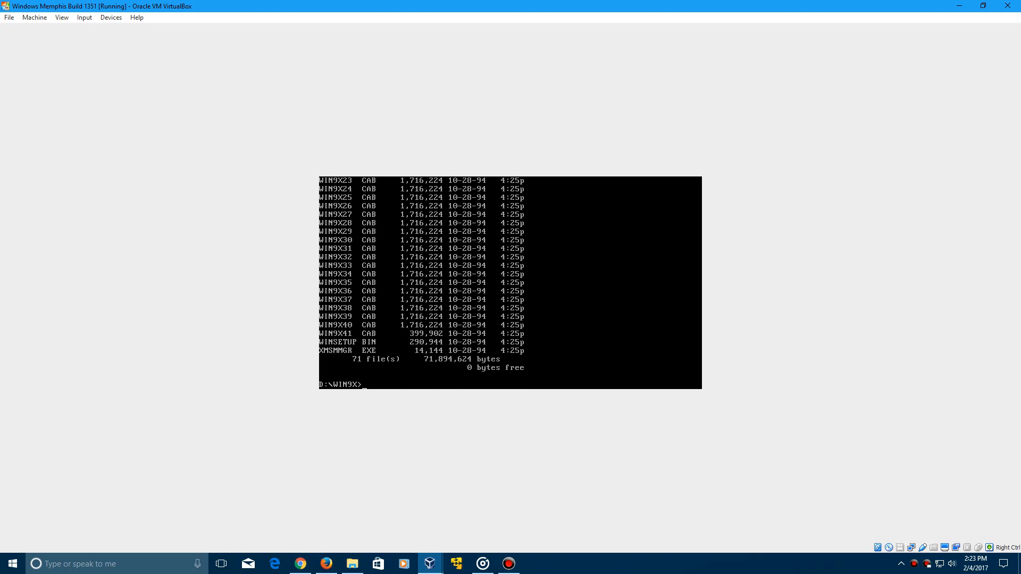
type("setu")
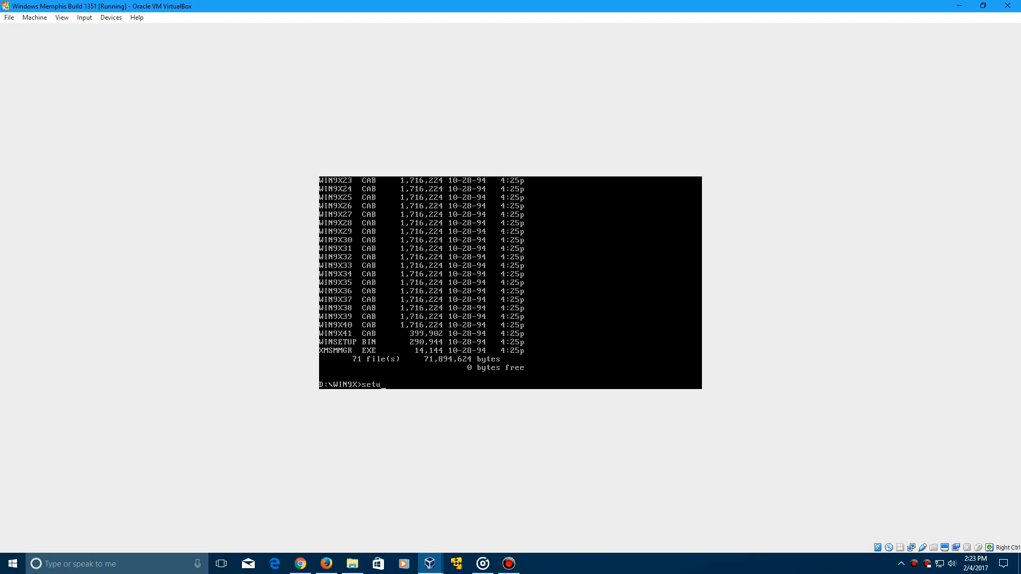
key("Return")
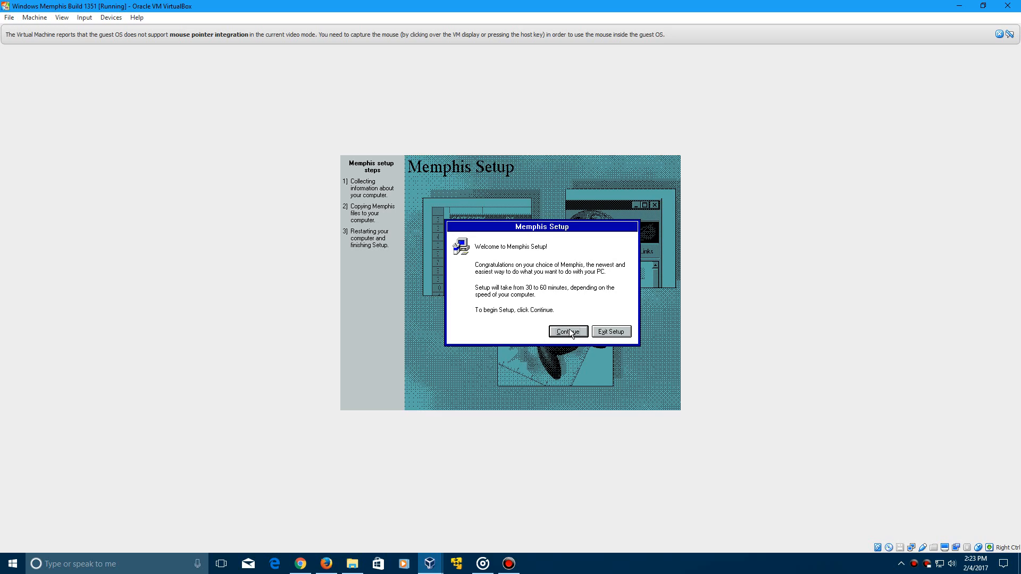
Accept the Memphis licence and keep C:\WINDOWS as the install directory.
left_click(566, 331)
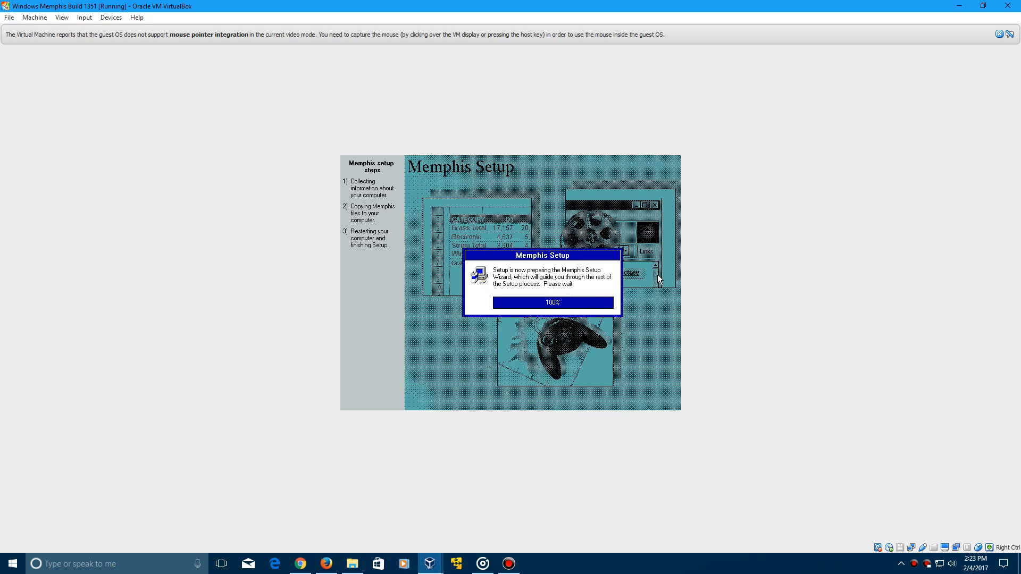
mouse_move(643, 298)
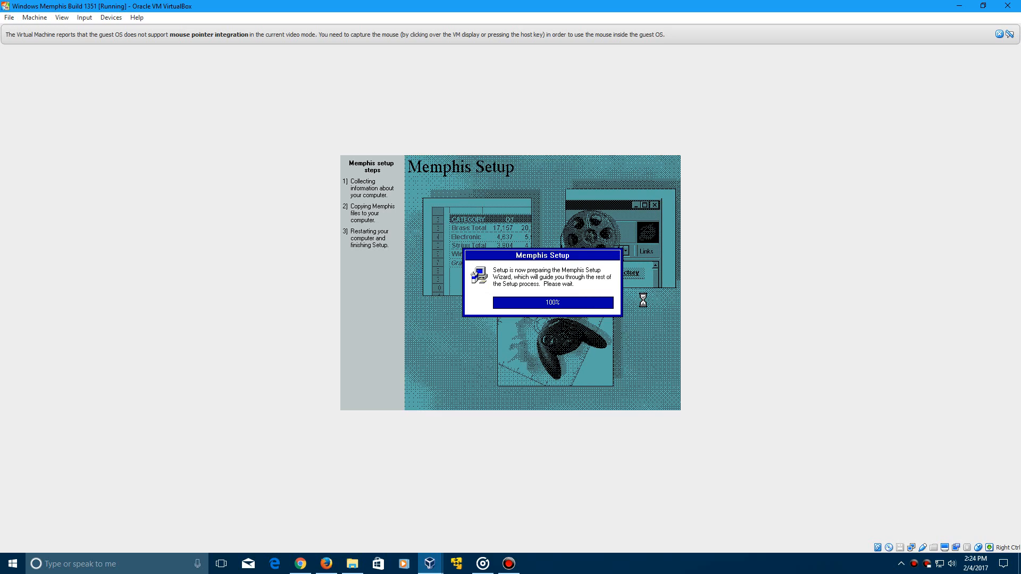
mouse_move(677, 222)
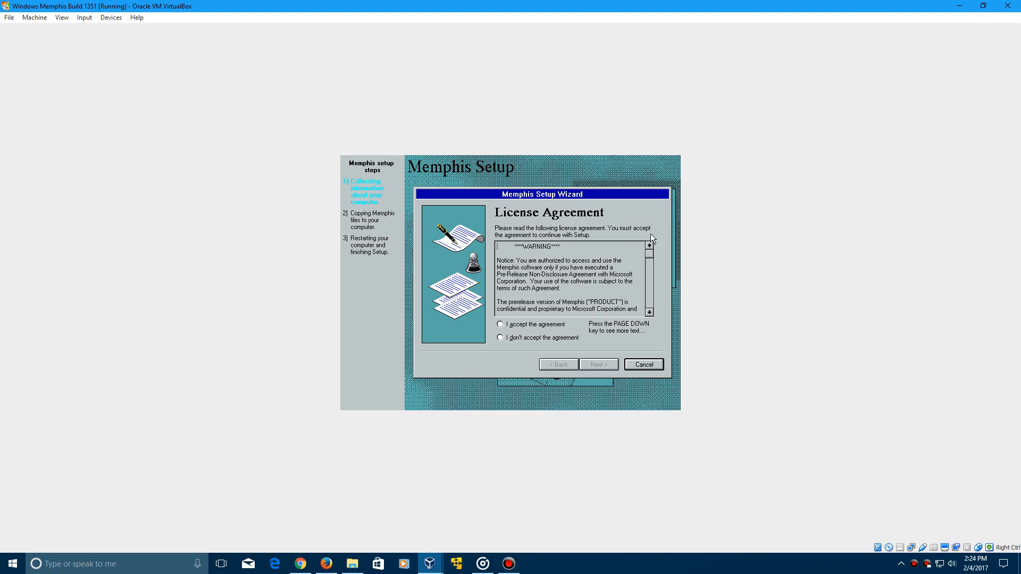
left_click(500, 324)
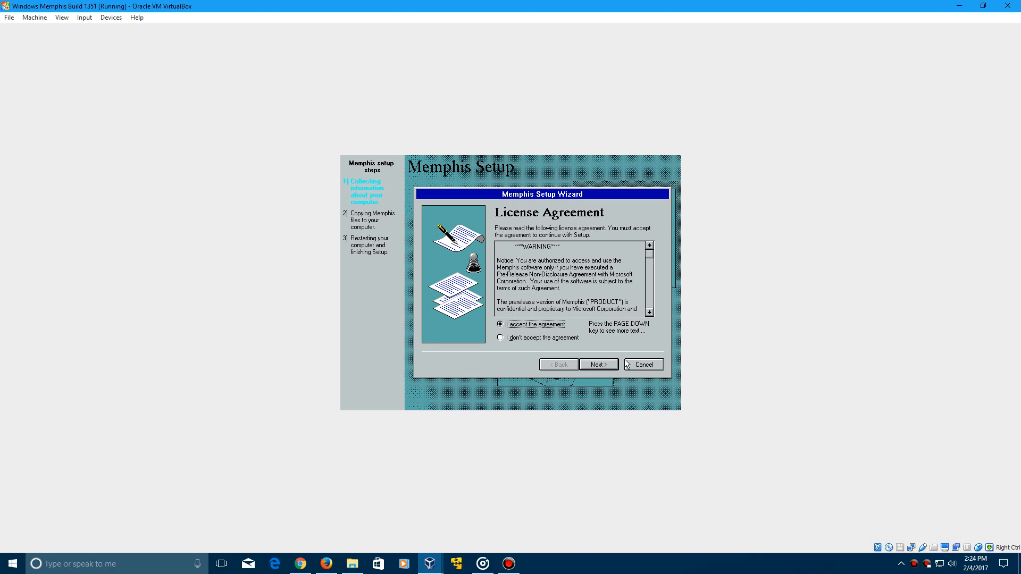
left_click(597, 364)
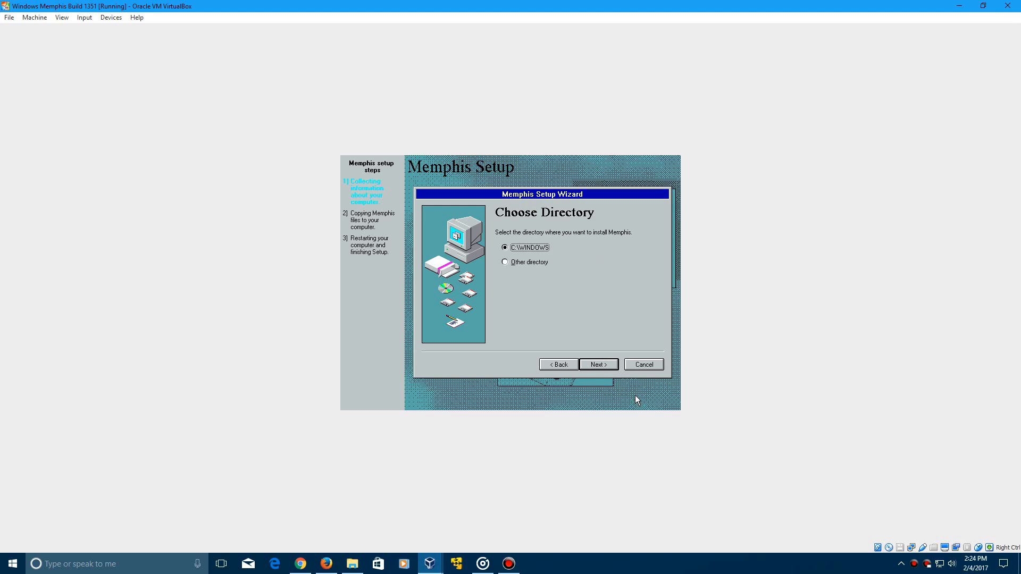
left_click(597, 364)
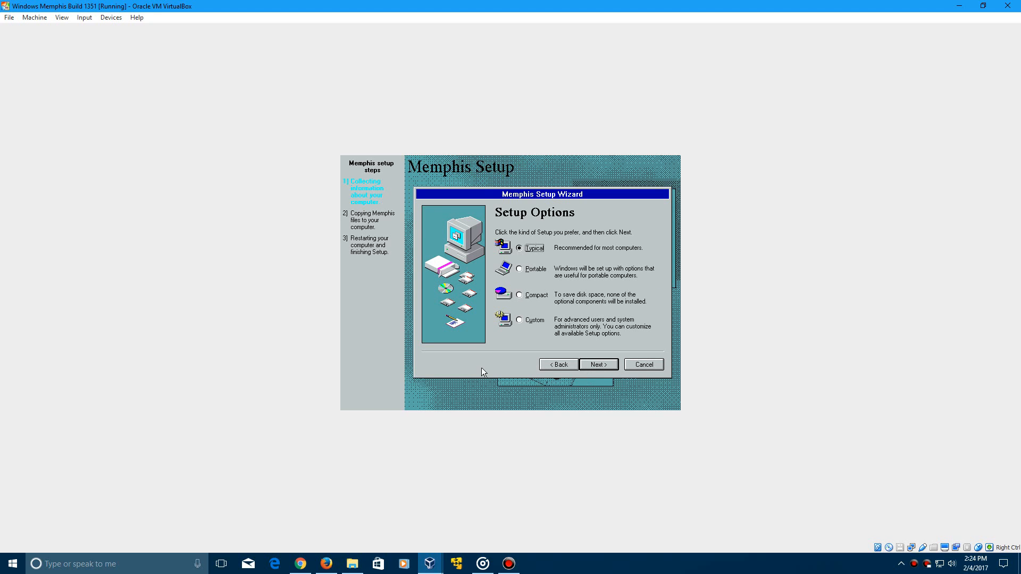
mouse_move(620, 386)
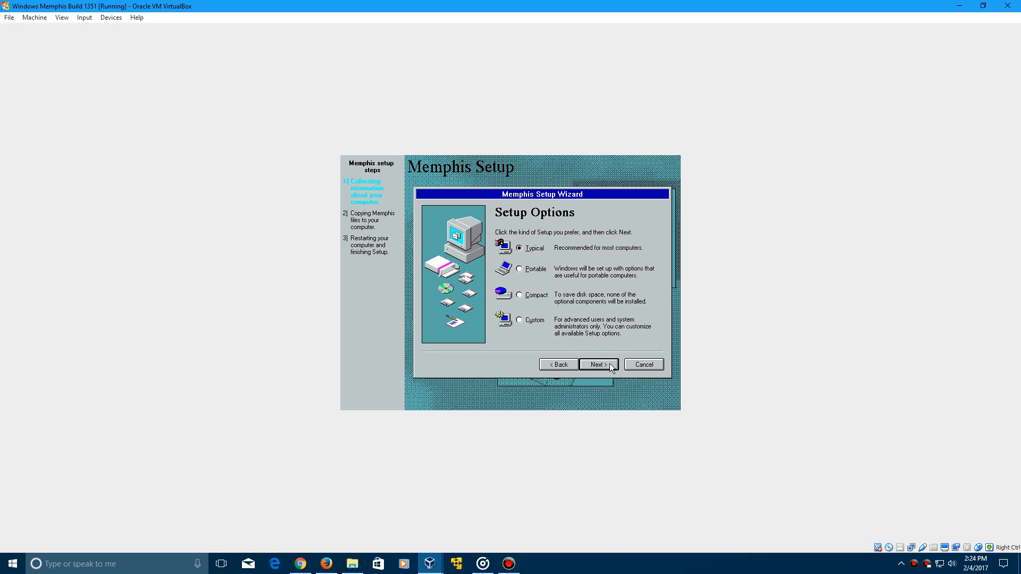
Choose Typical setup with user name 'Windows', common components, and dismiss the startup disk prompts.
left_click(598, 364)
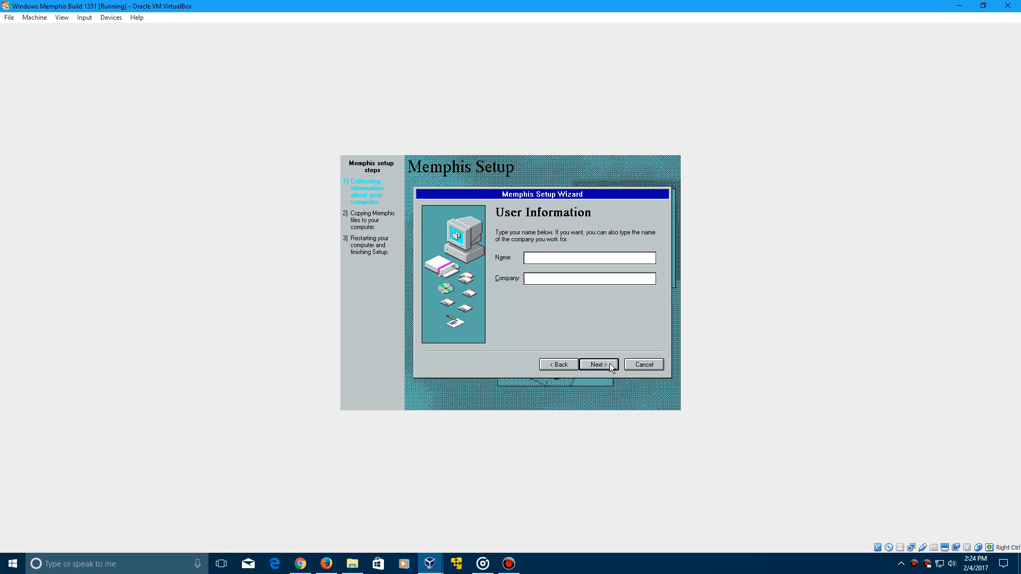
type("Windows")
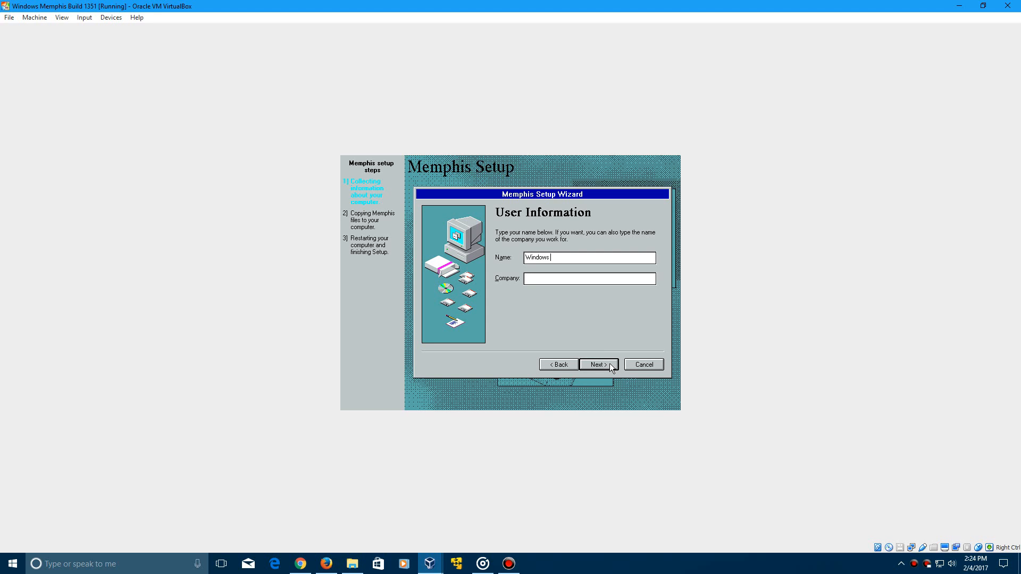
left_click(597, 364)
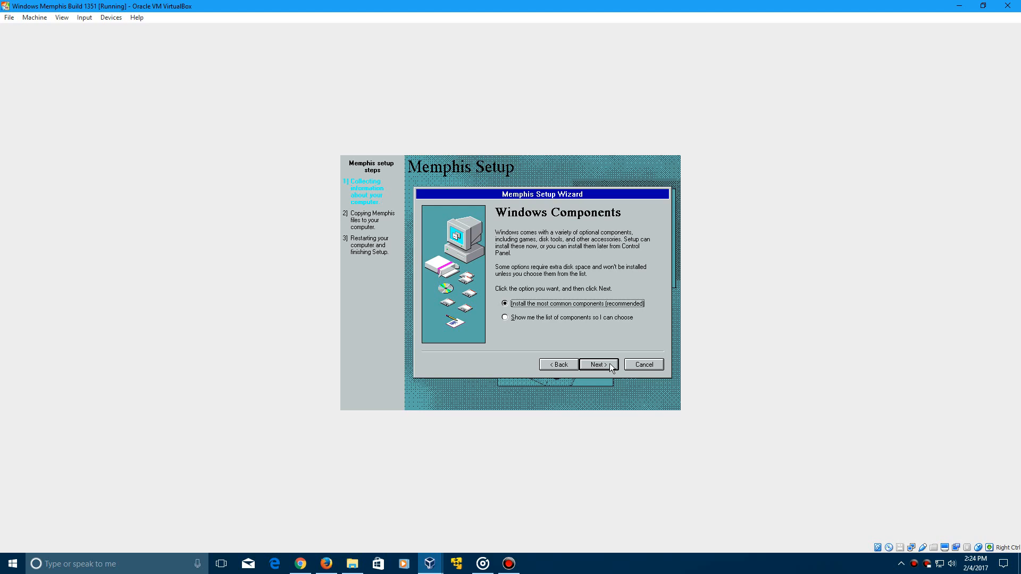
mouse_move(600, 313)
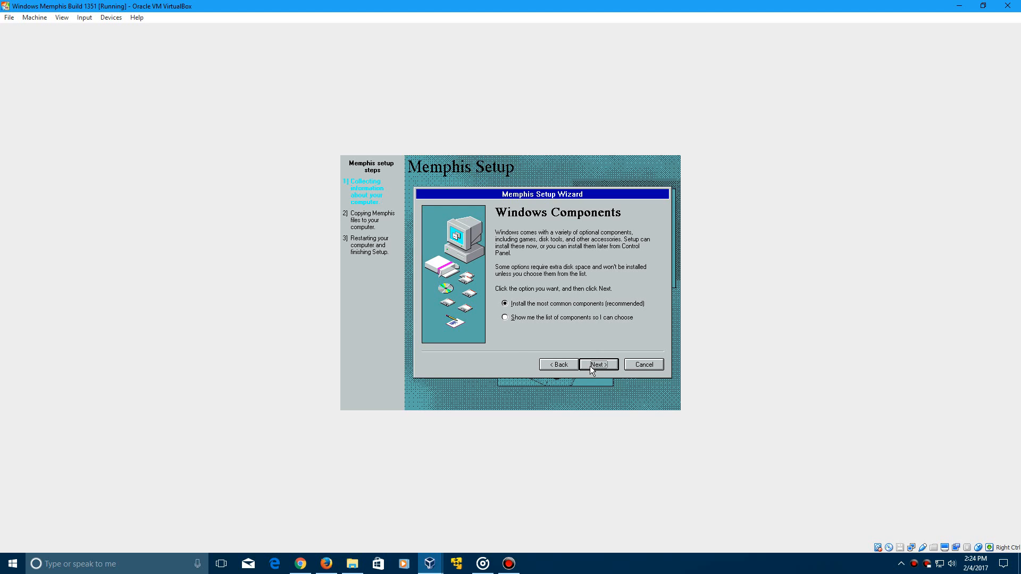
left_click(597, 363)
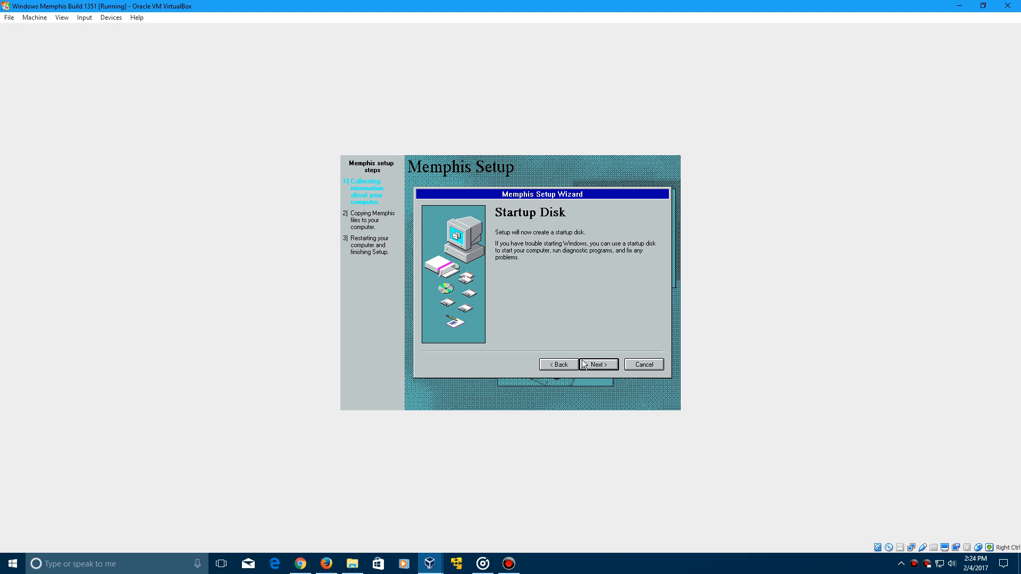
left_click(597, 364)
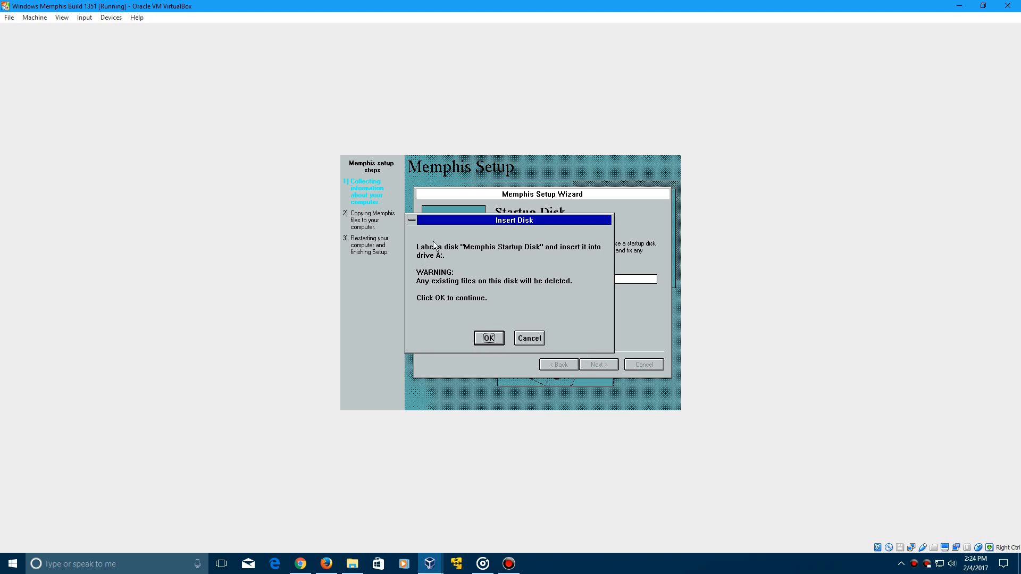
mouse_move(537, 343)
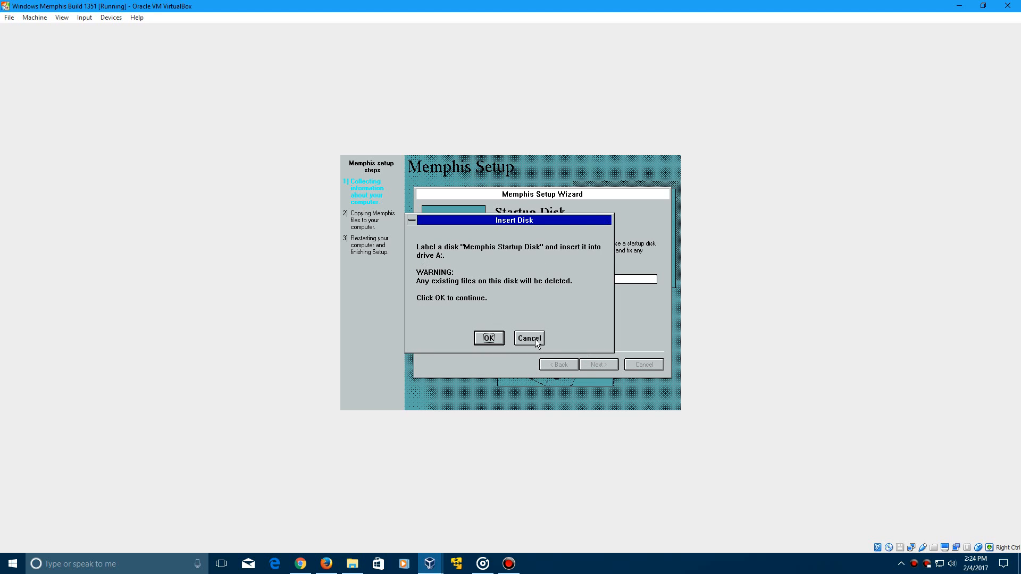
left_click(488, 338)
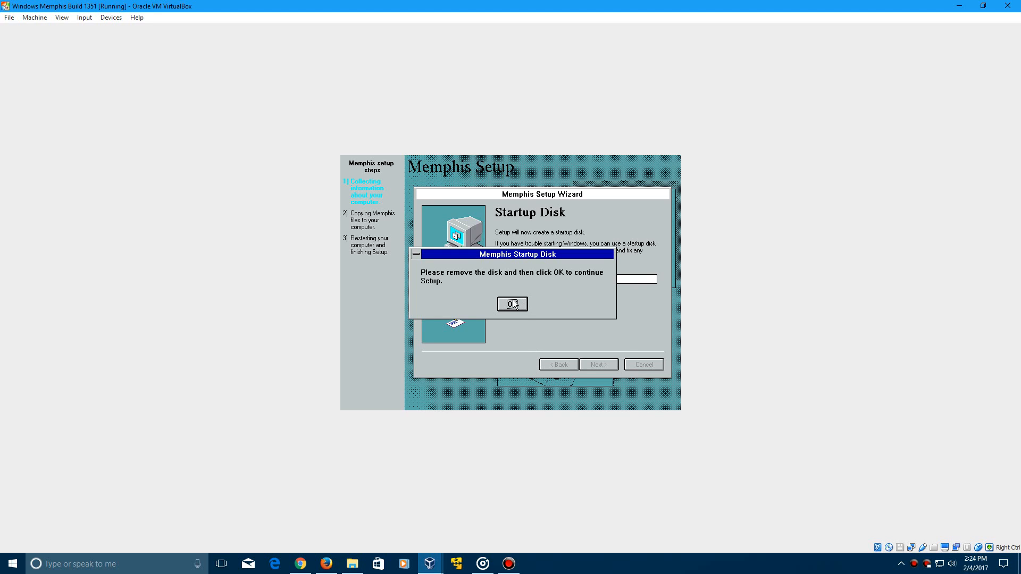
left_click(511, 304)
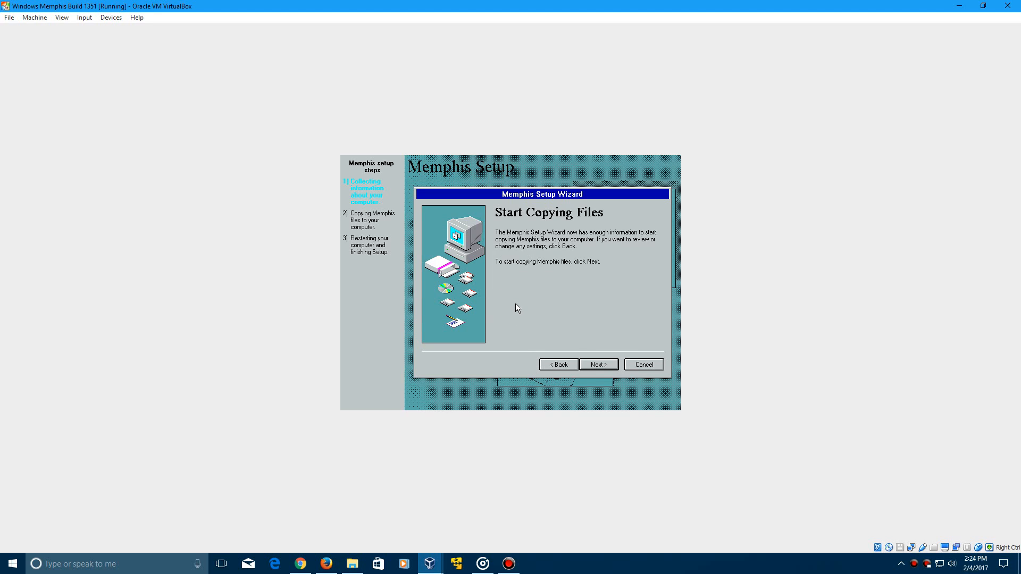
Start copying the Memphis files and wait for the restart prompt.
left_click(598, 364)
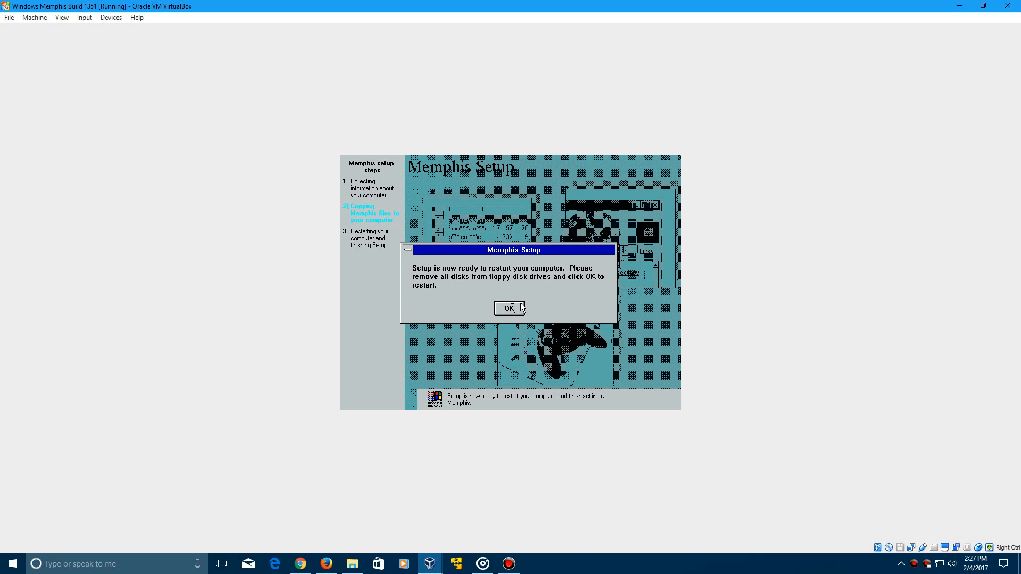
Confirm the restart message and reboot into the bypass-crash prompt.
left_click(508, 307)
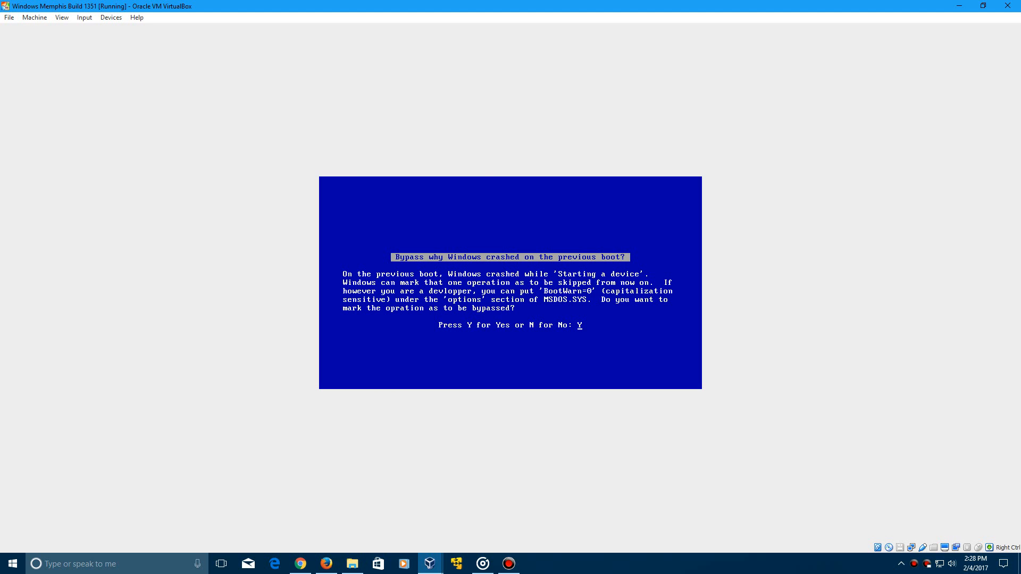
Bypass the crashed device with Y and go through the date and time settings.
key("y")
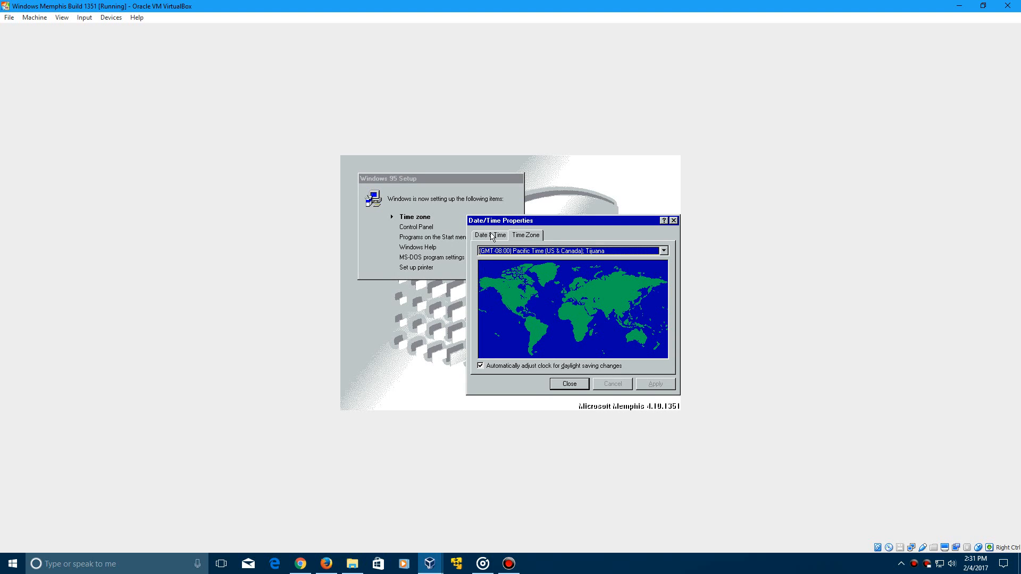
left_click(489, 235)
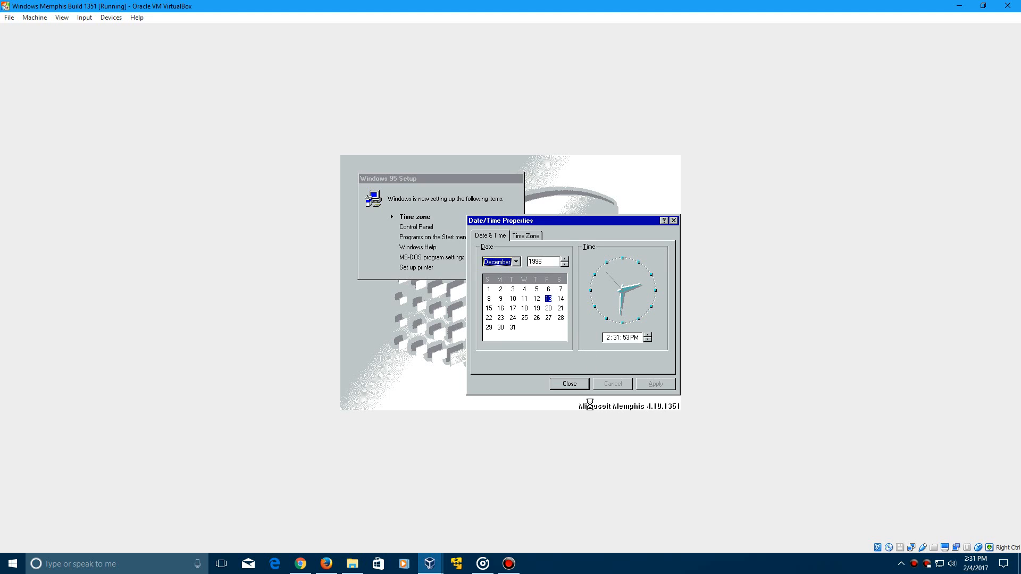
left_click(568, 383)
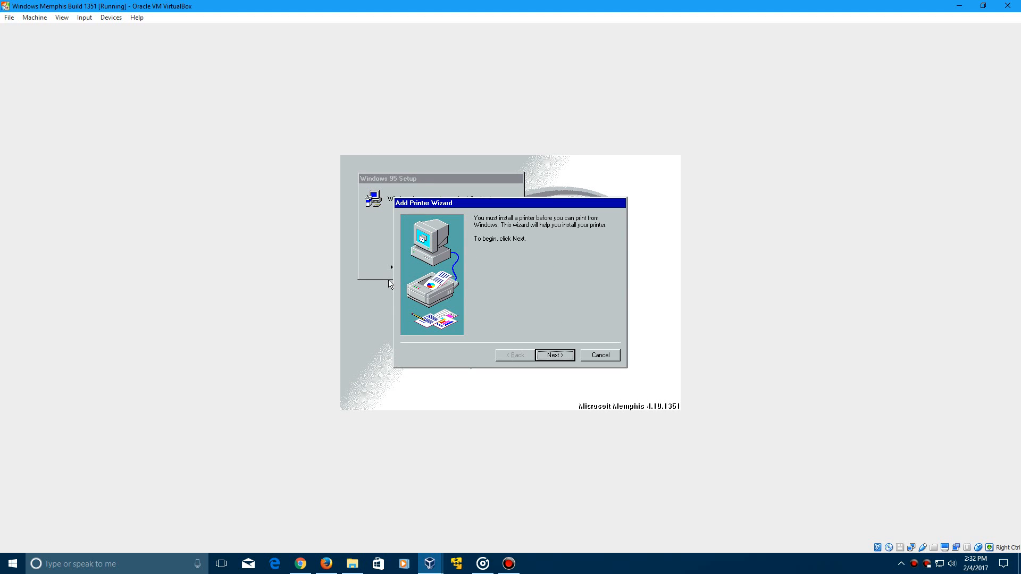
mouse_move(524, 220)
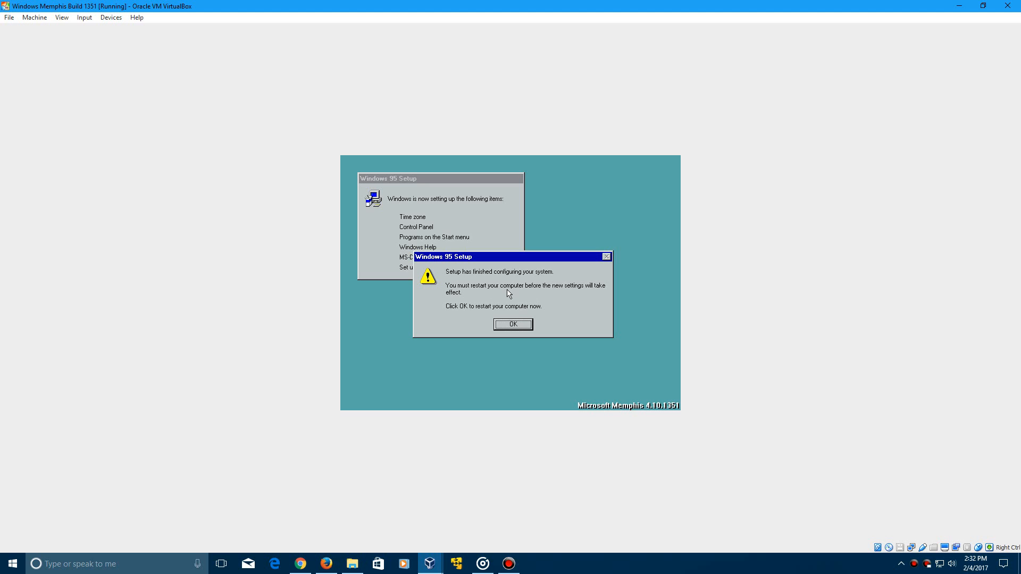
mouse_move(537, 325)
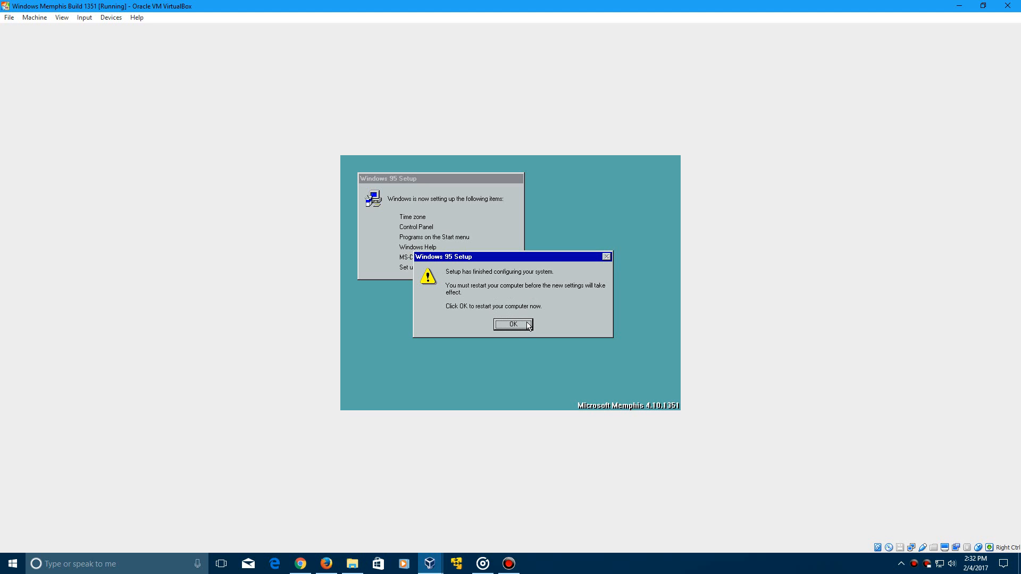
Confirm the restart prompt so Memphis reboots and detects new hardware.
left_click(512, 324)
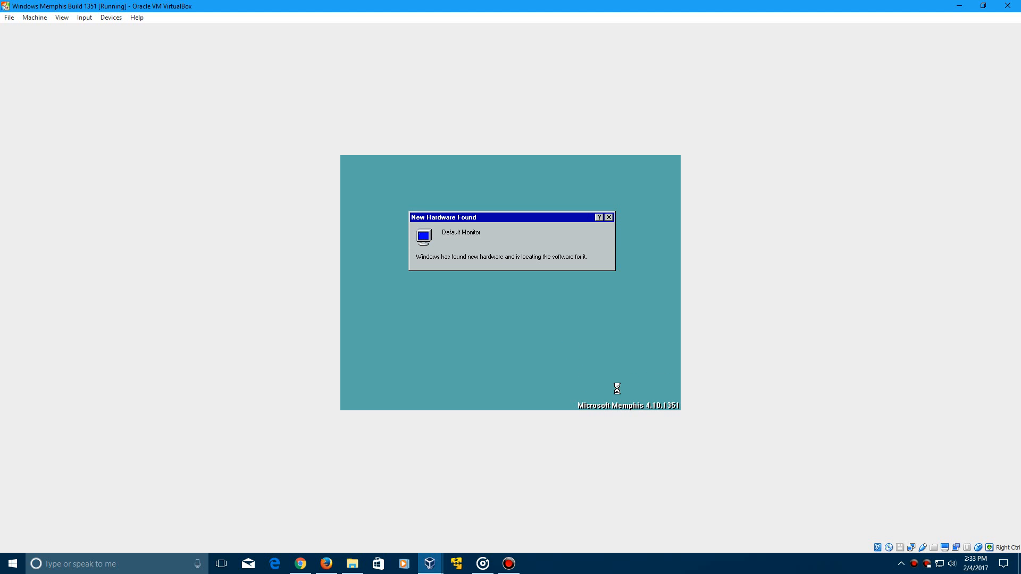
mouse_move(637, 392)
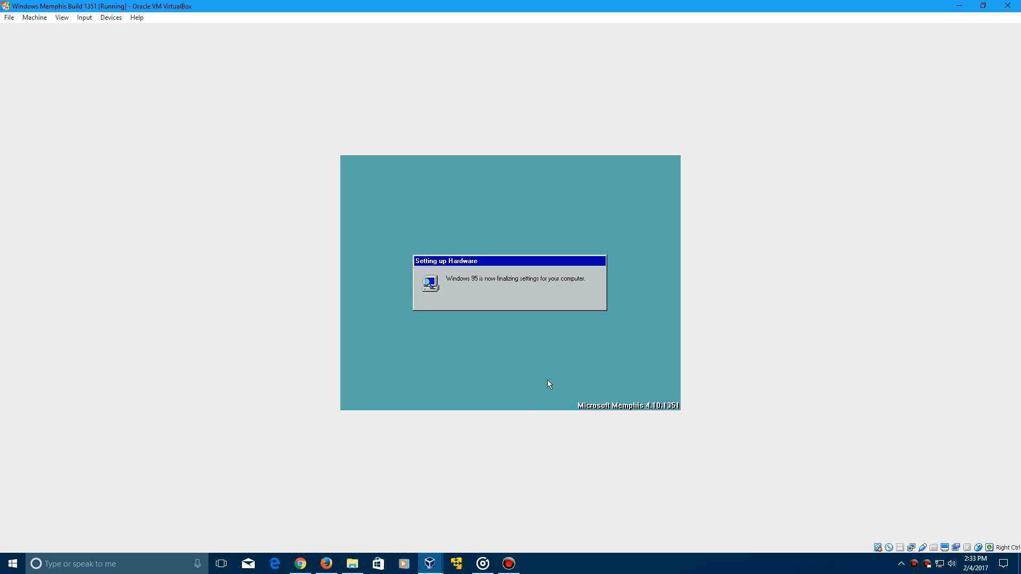
mouse_move(551, 359)
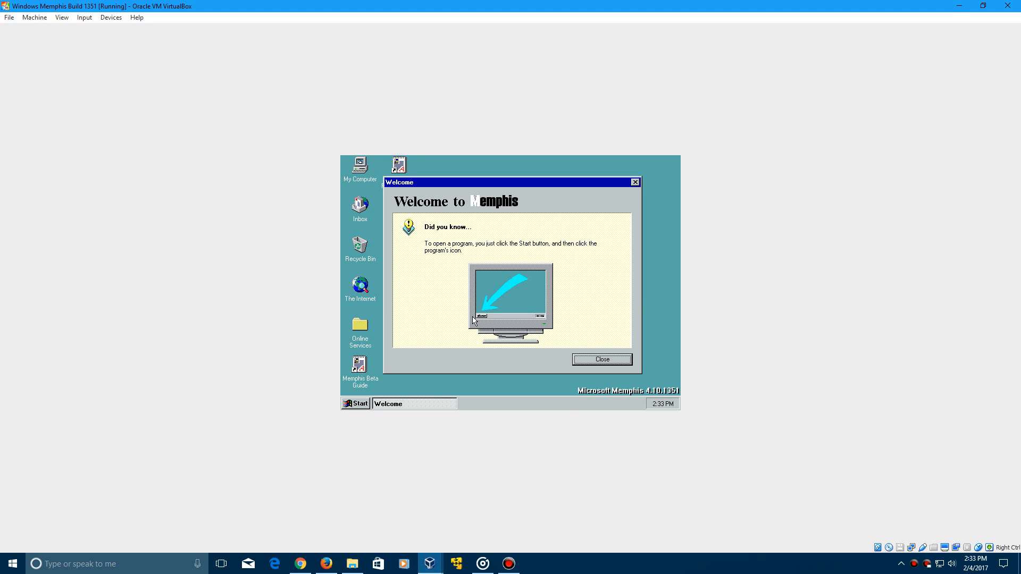
mouse_move(611, 380)
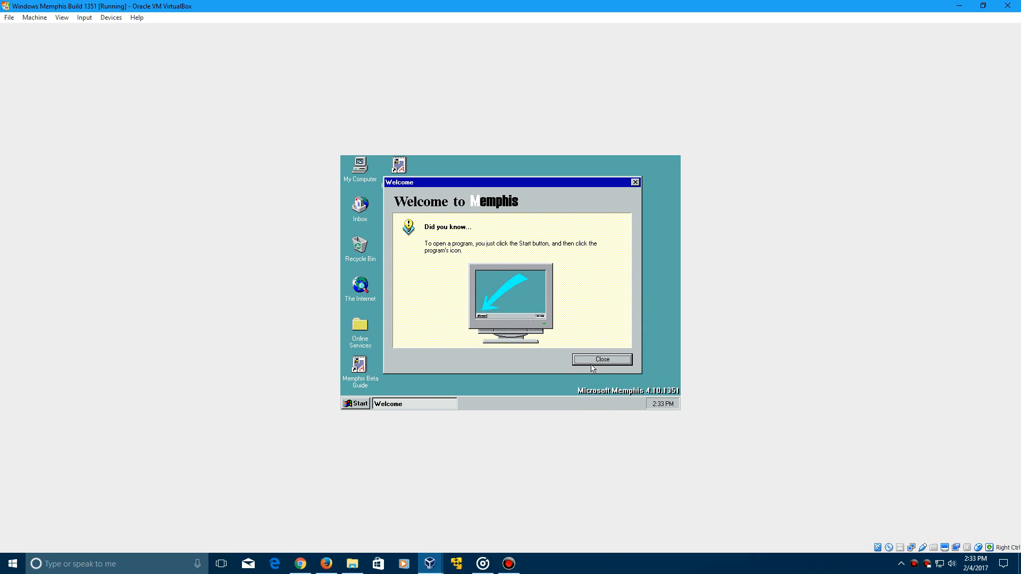
Close the Memphis Welcome screen, then view and cancel Audio Properties from the tray volume icon.
left_click(601, 359)
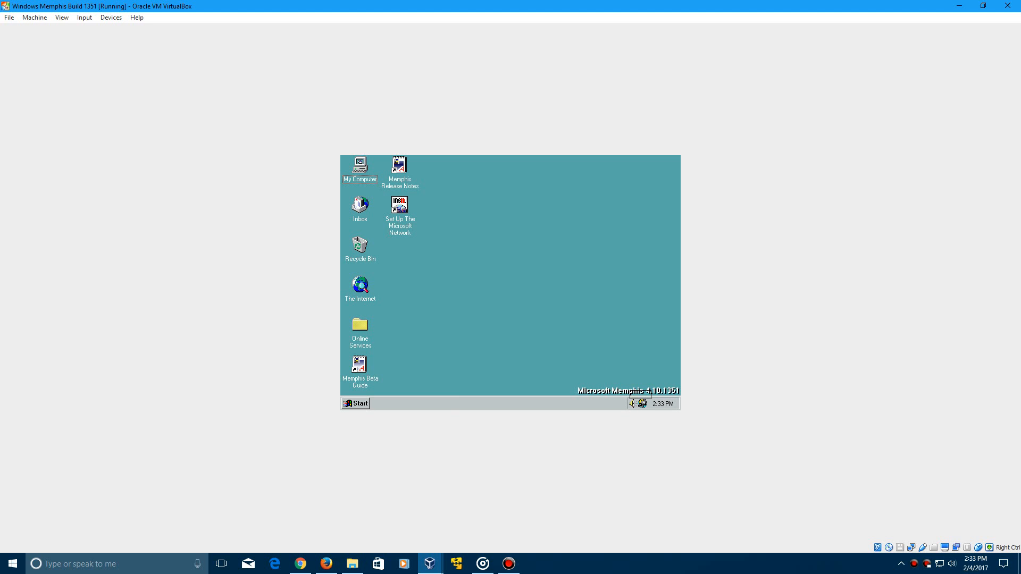
left_click(641, 404)
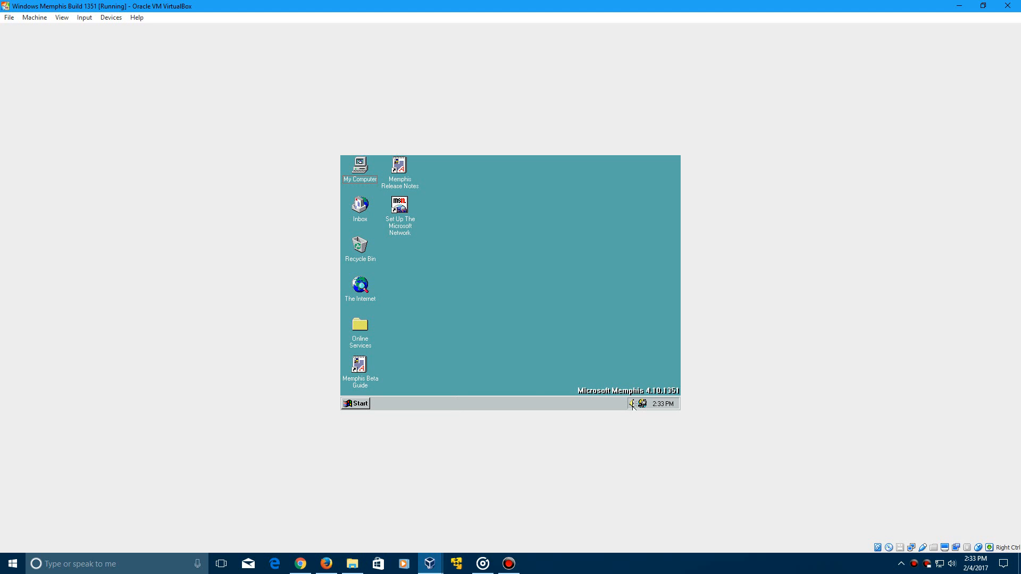
right_click(641, 404)
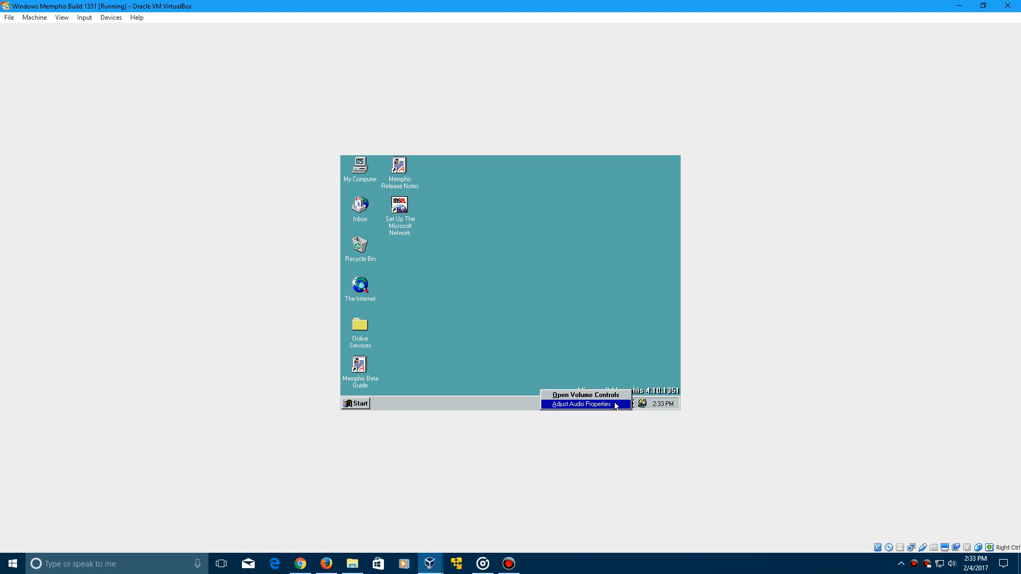
left_click(583, 403)
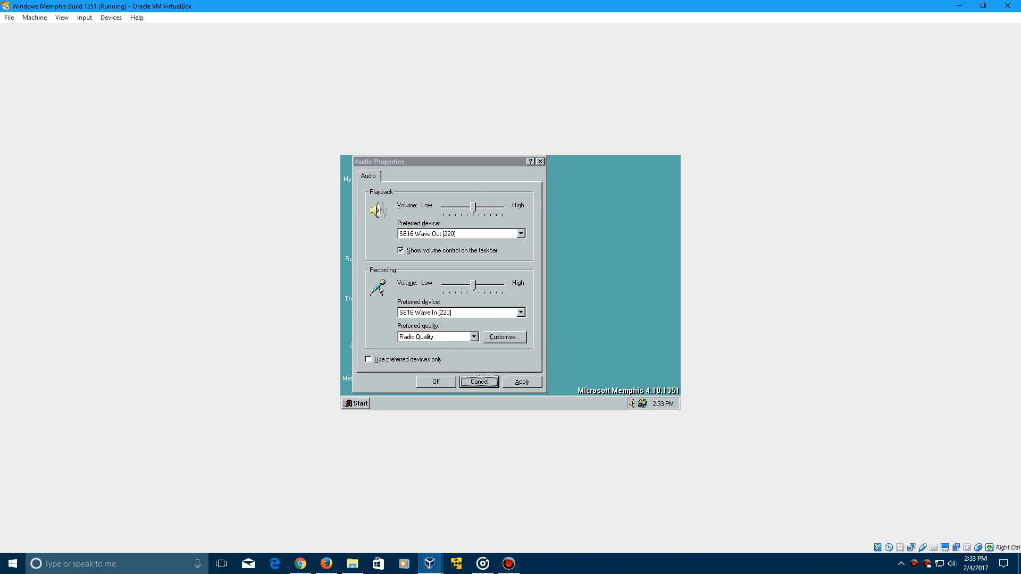
left_click(355, 403)
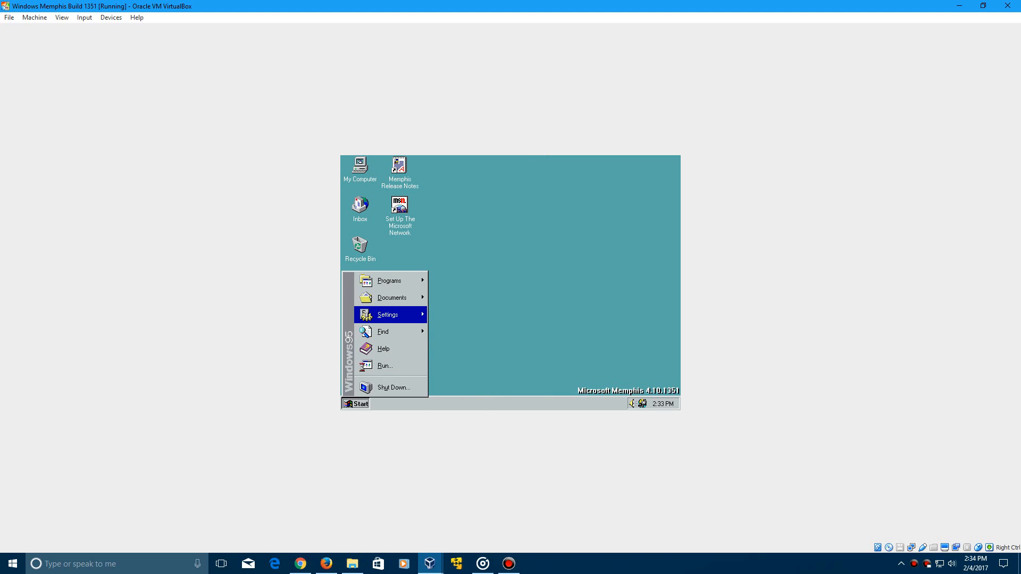
mouse_move(398, 323)
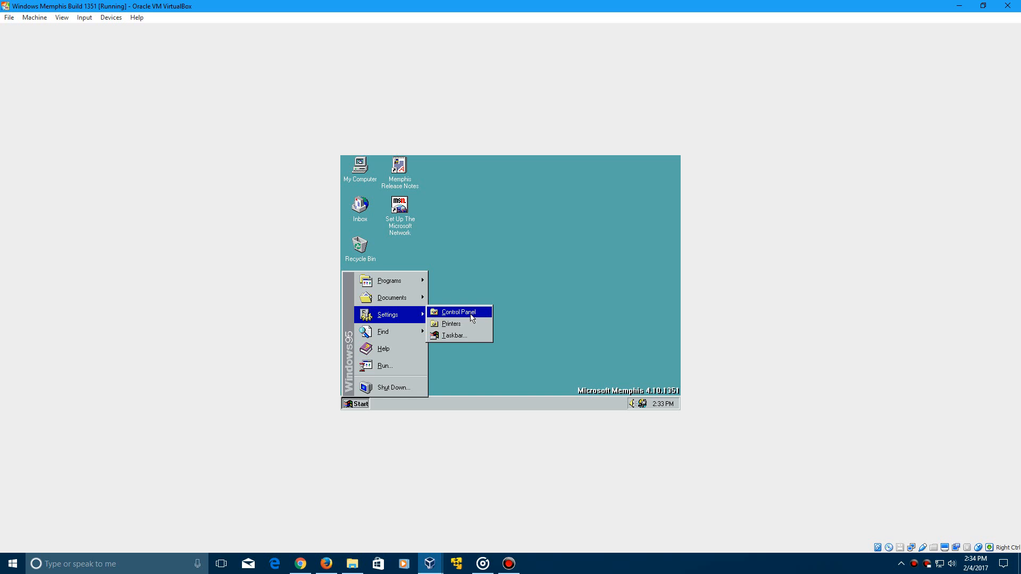
In Sounds, browse for an Exit Windows sound, play The Microsoft Sound, then cancel and close.
left_click(457, 311)
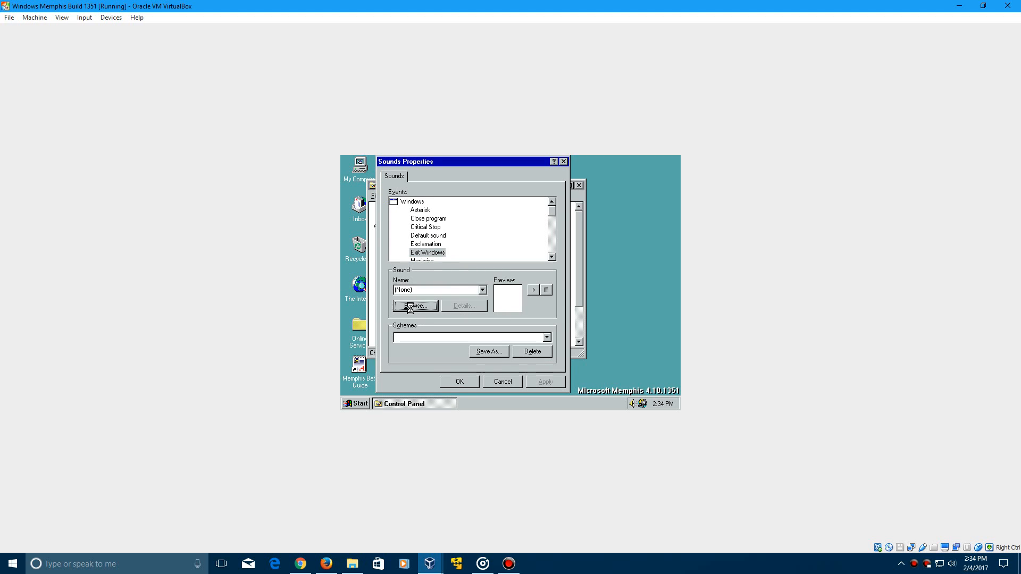
left_click(414, 305)
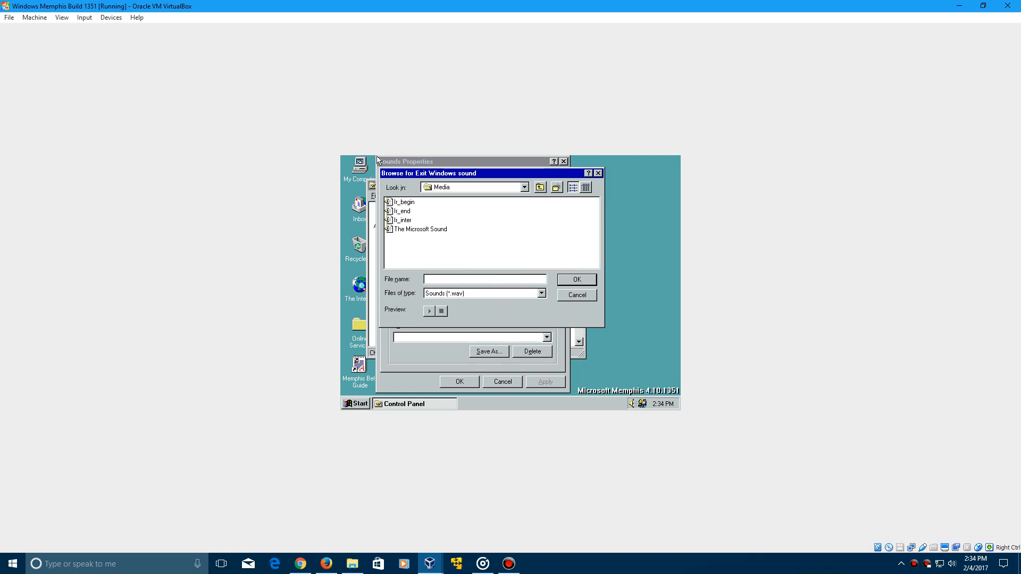
mouse_move(409, 235)
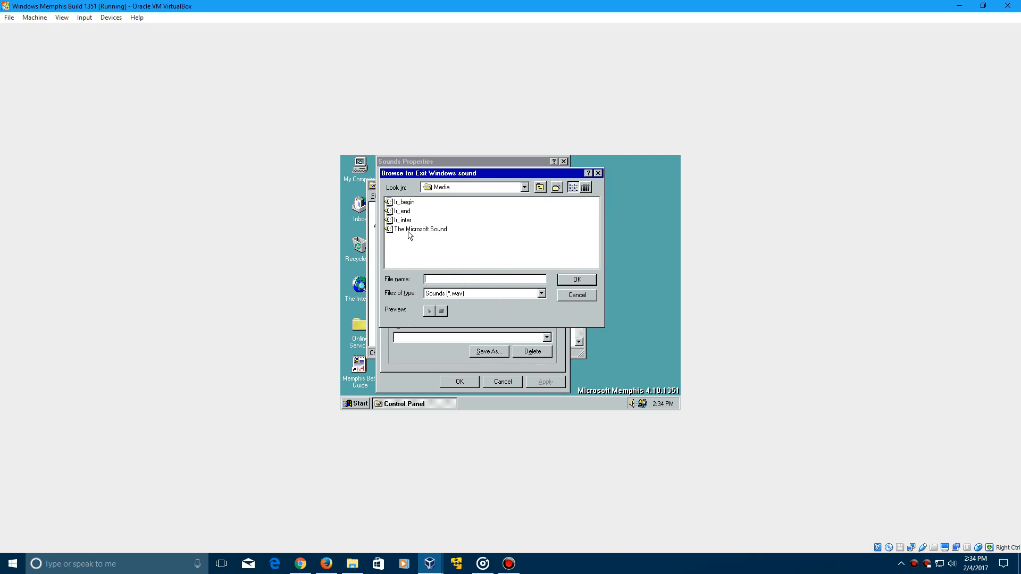
mouse_move(400, 231)
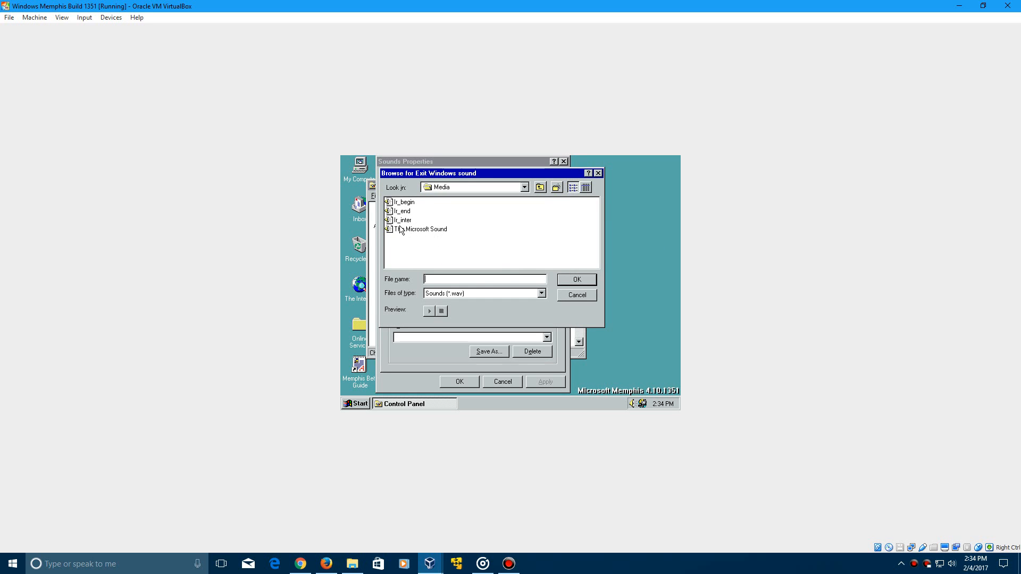
right_click(417, 229)
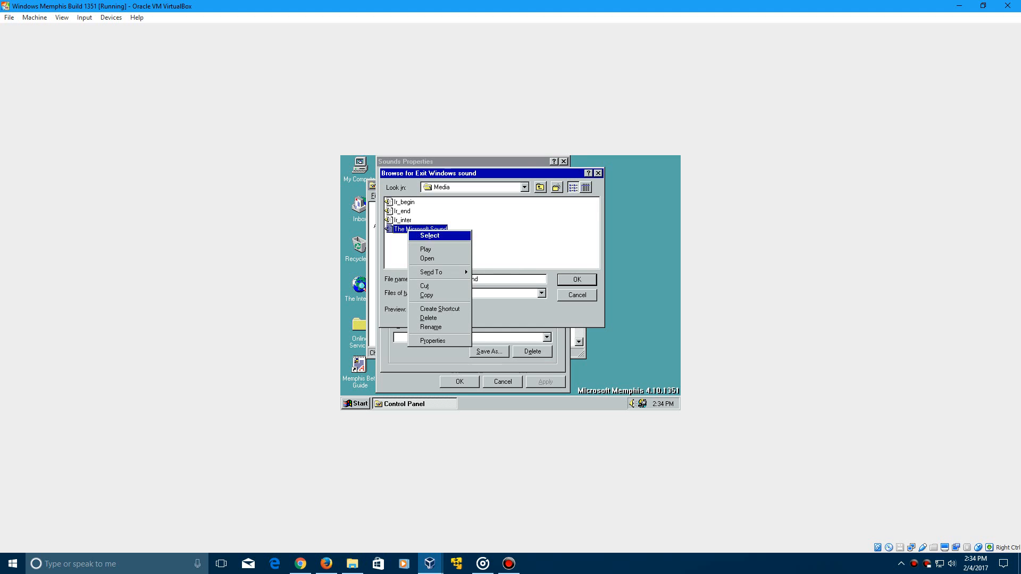
left_click(427, 258)
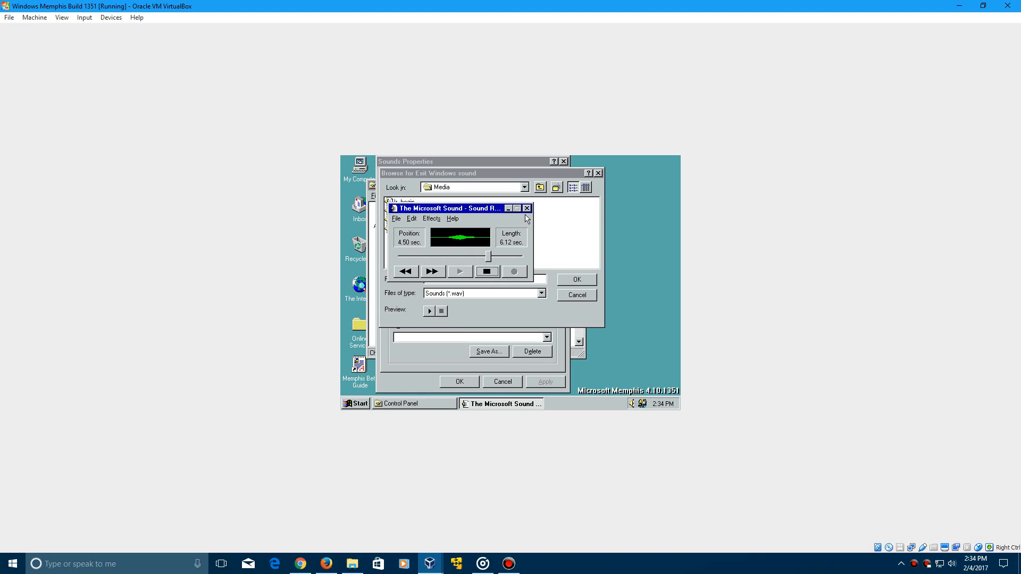
left_click(527, 209)
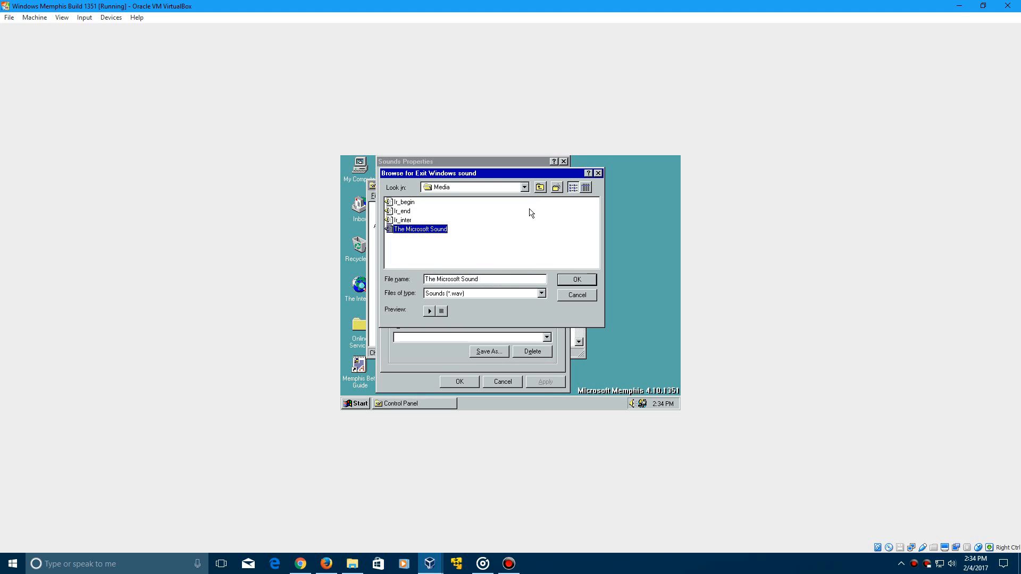
left_click(575, 295)
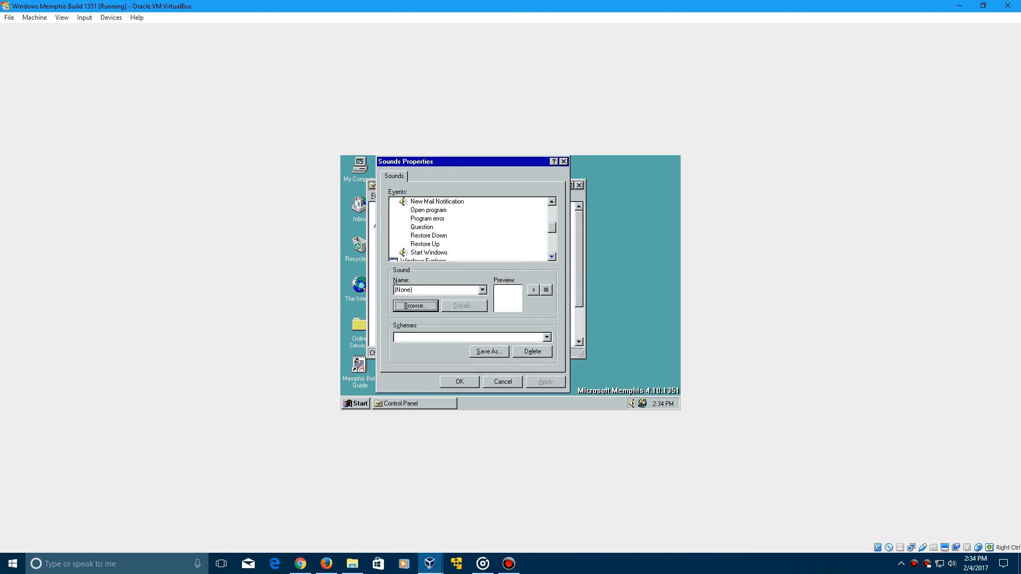
left_click(502, 382)
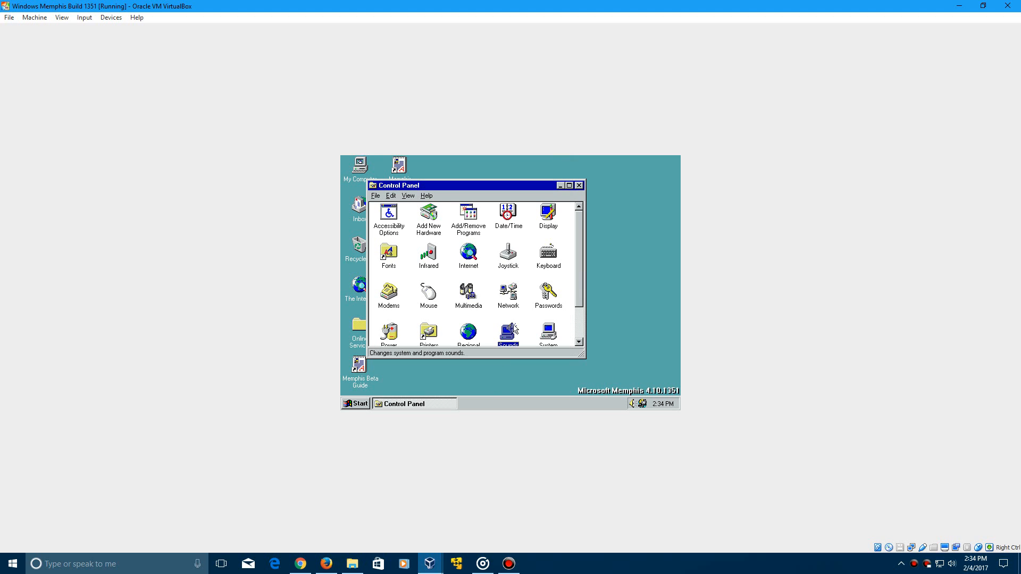
mouse_move(516, 331)
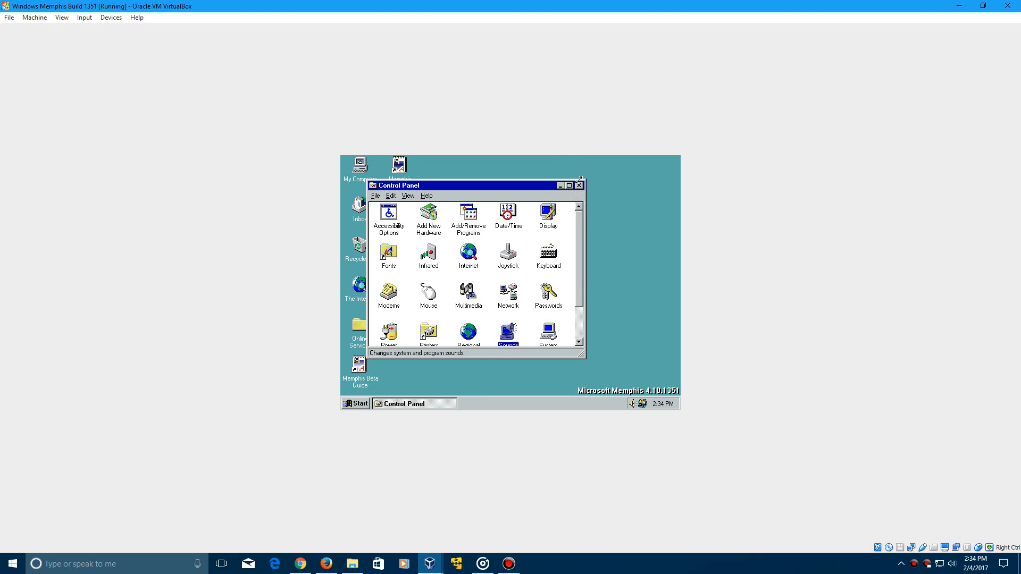
Close the Control Panel window to clear the Memphis desktop.
left_click(578, 186)
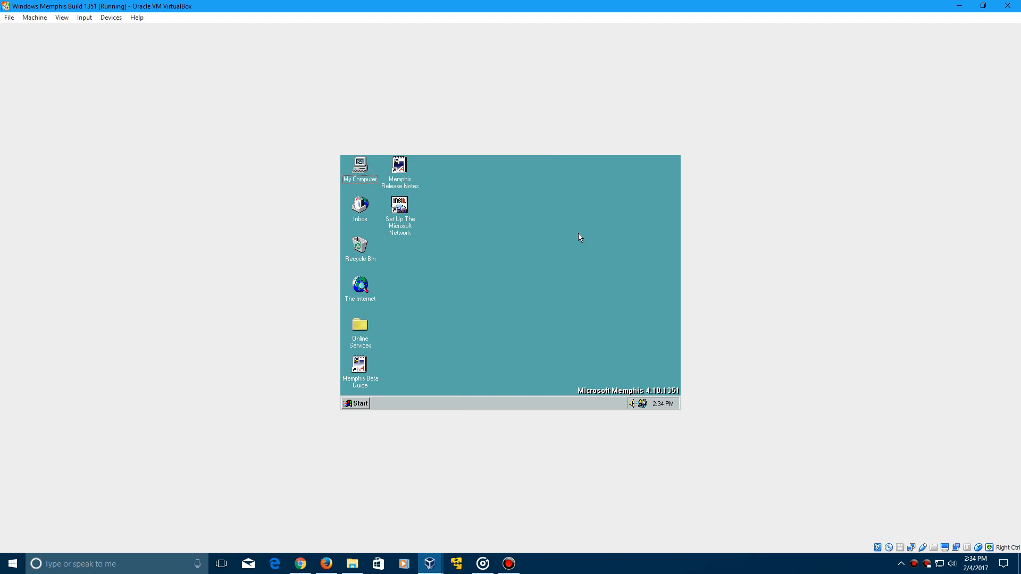
mouse_move(637, 274)
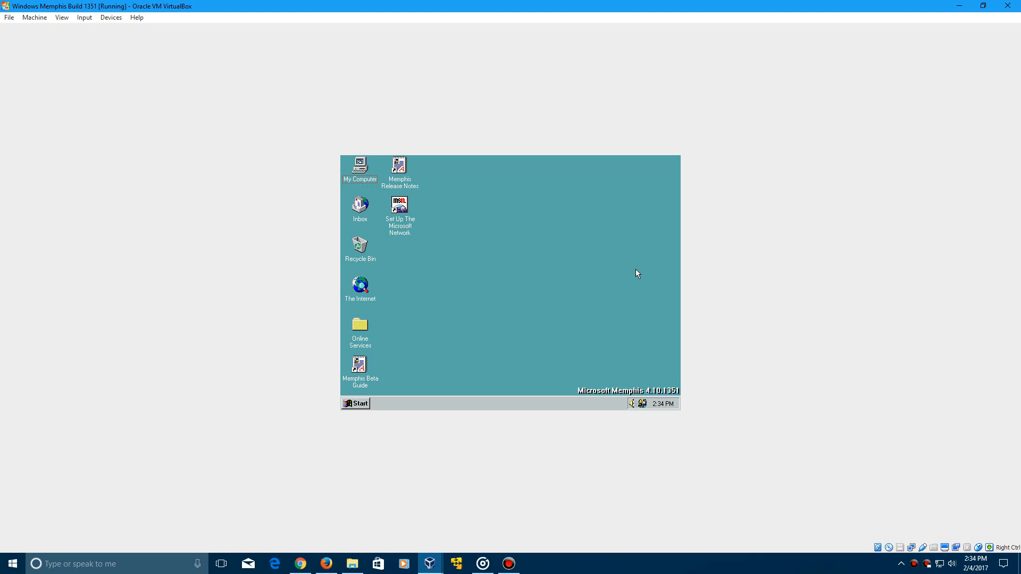
mouse_move(592, 363)
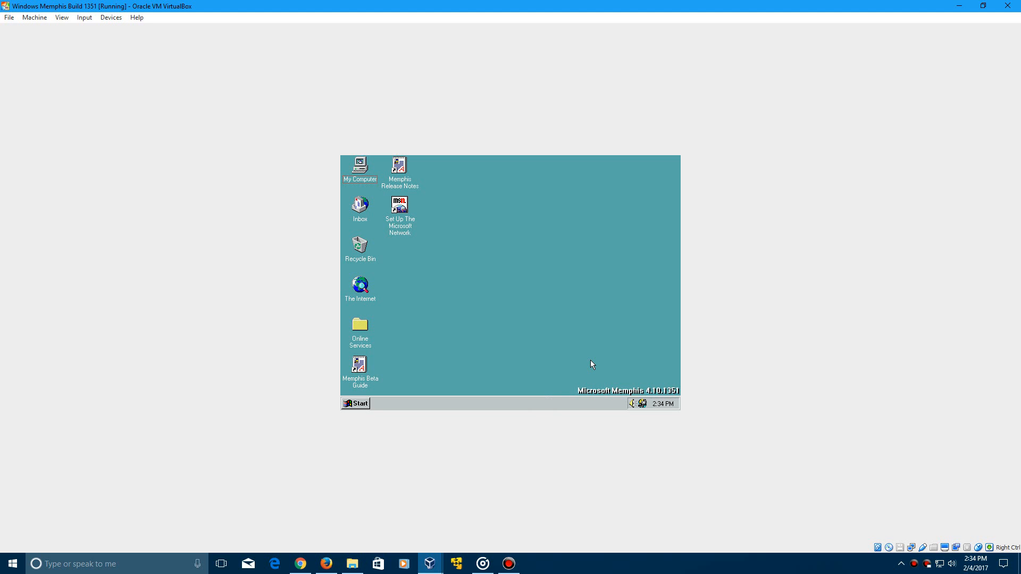